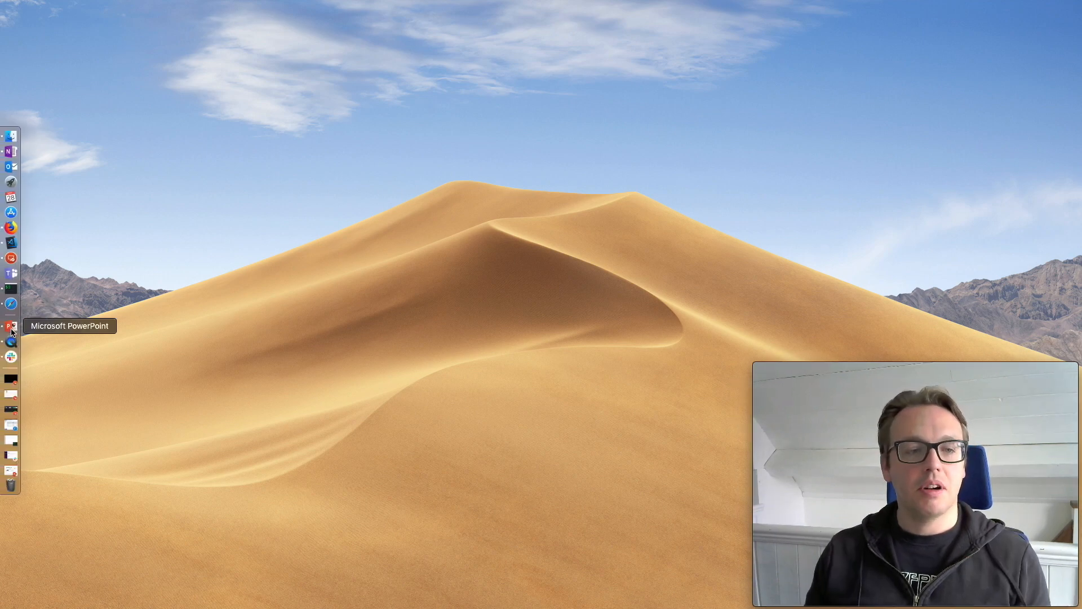
Bring up the Presentation2 deck in PowerPoint on the Deploy SSID + VLAN slide.
click(9, 327)
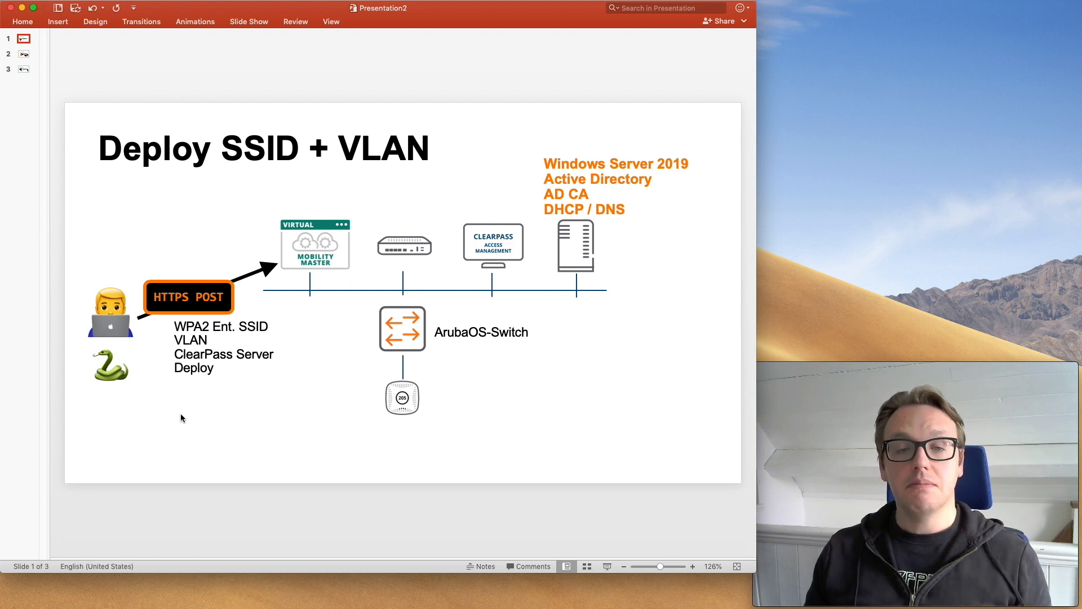
mouse_move(387, 285)
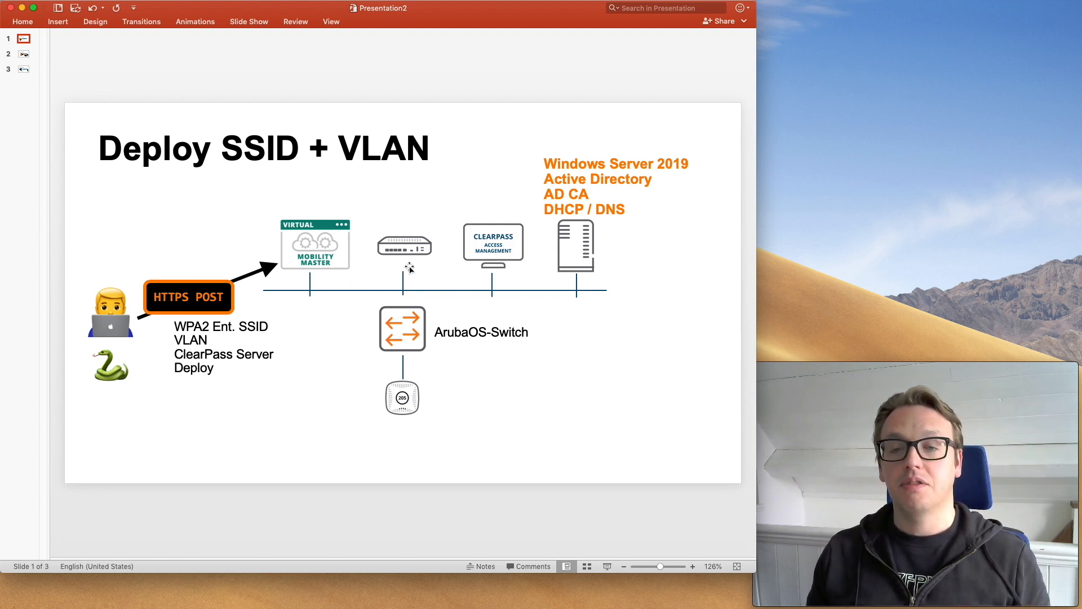
mouse_move(496, 257)
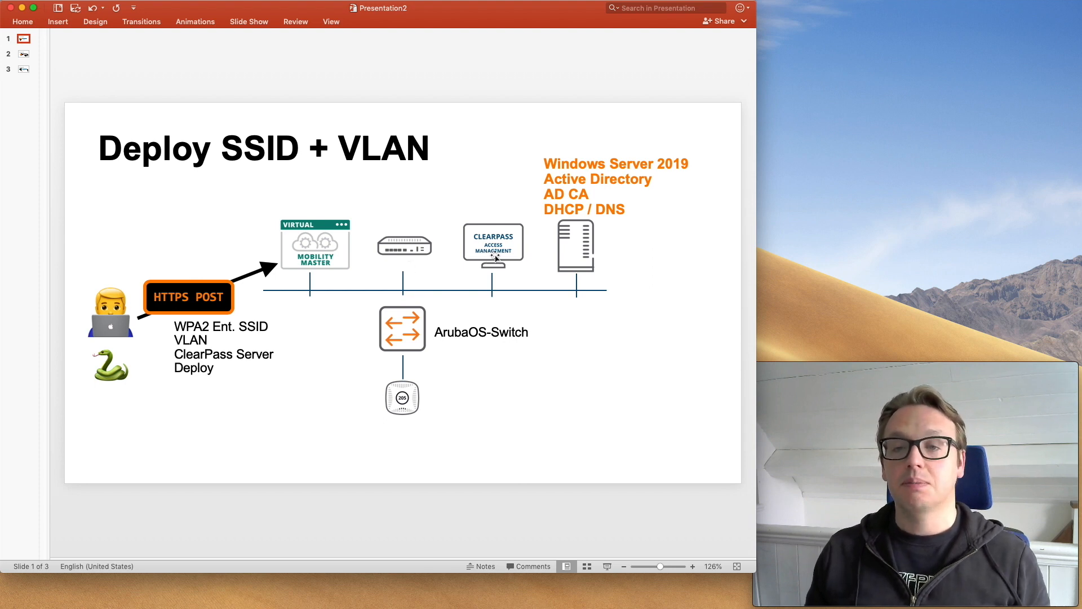
mouse_move(697, 171)
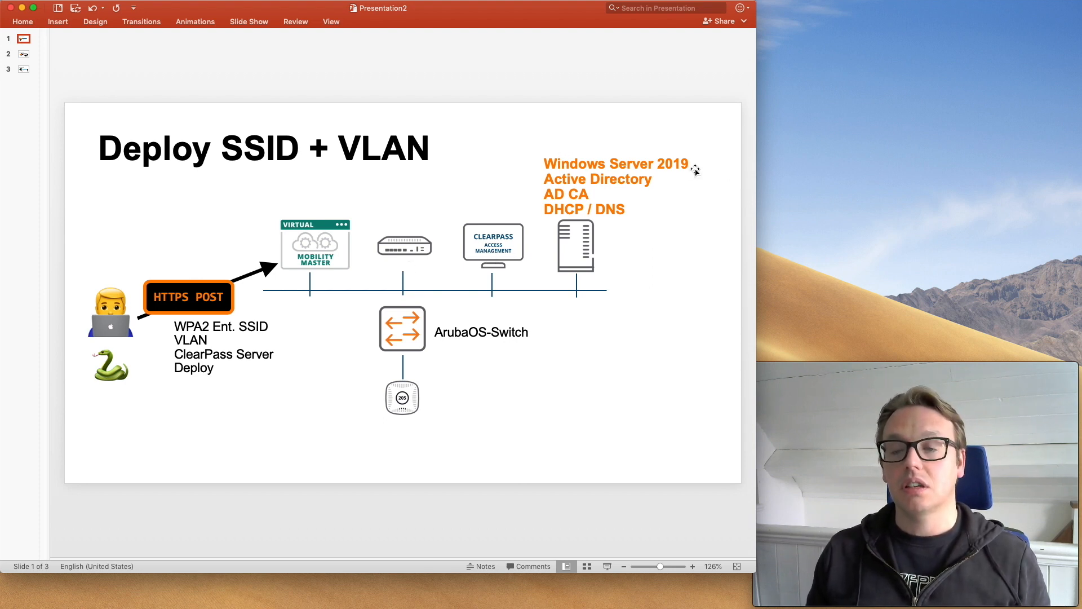
mouse_move(670, 209)
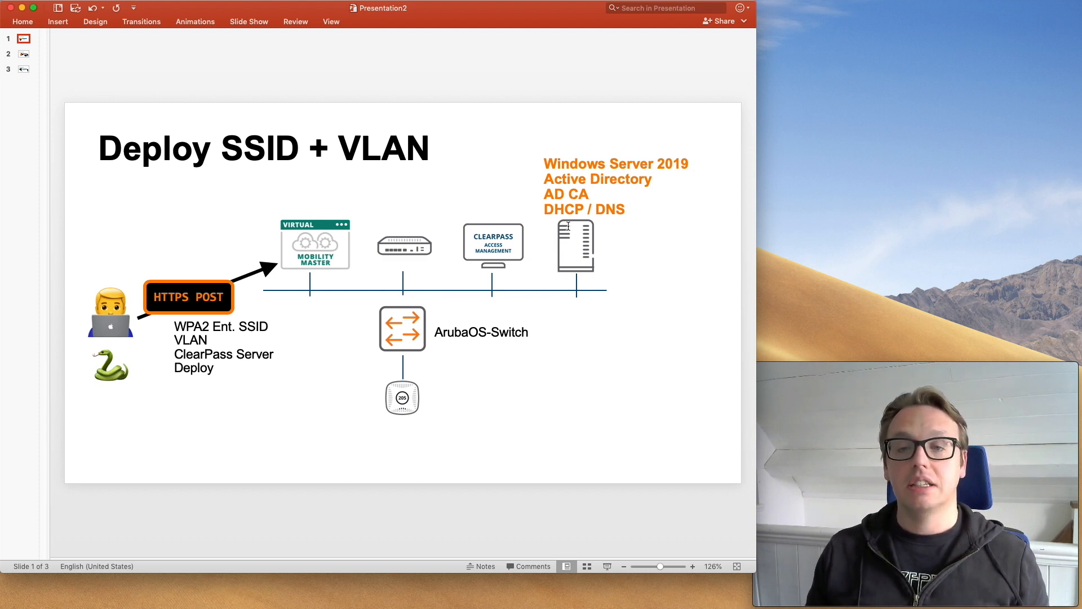
mouse_move(657, 268)
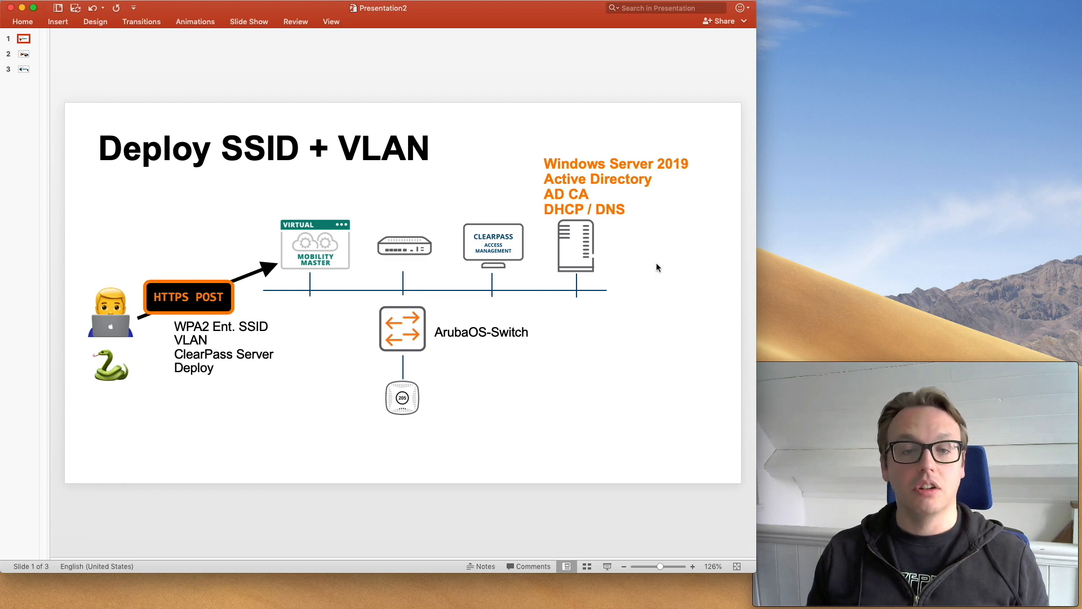
mouse_move(503, 383)
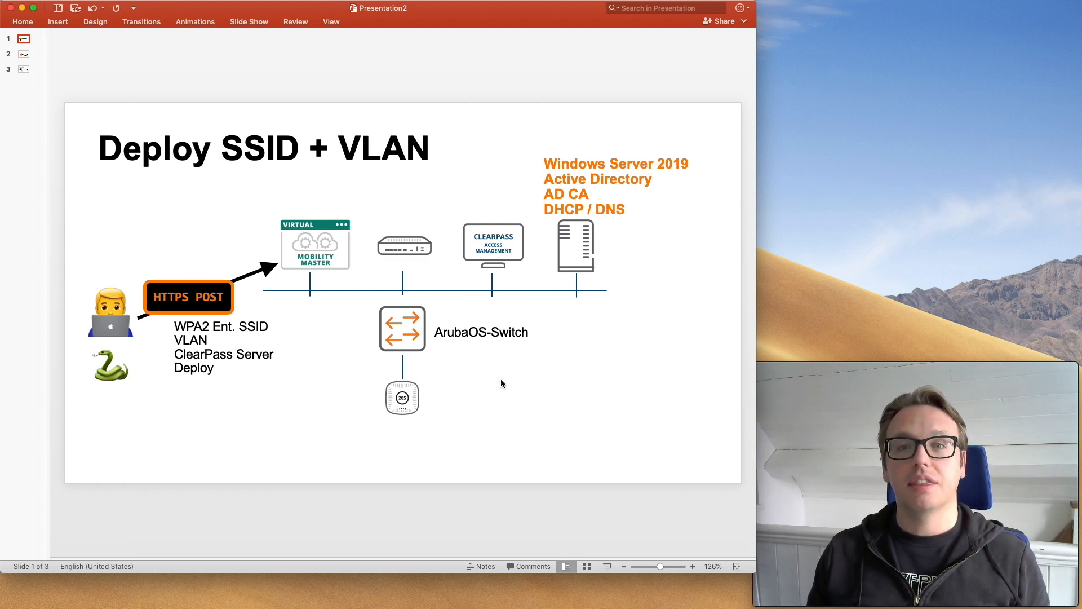
mouse_move(437, 438)
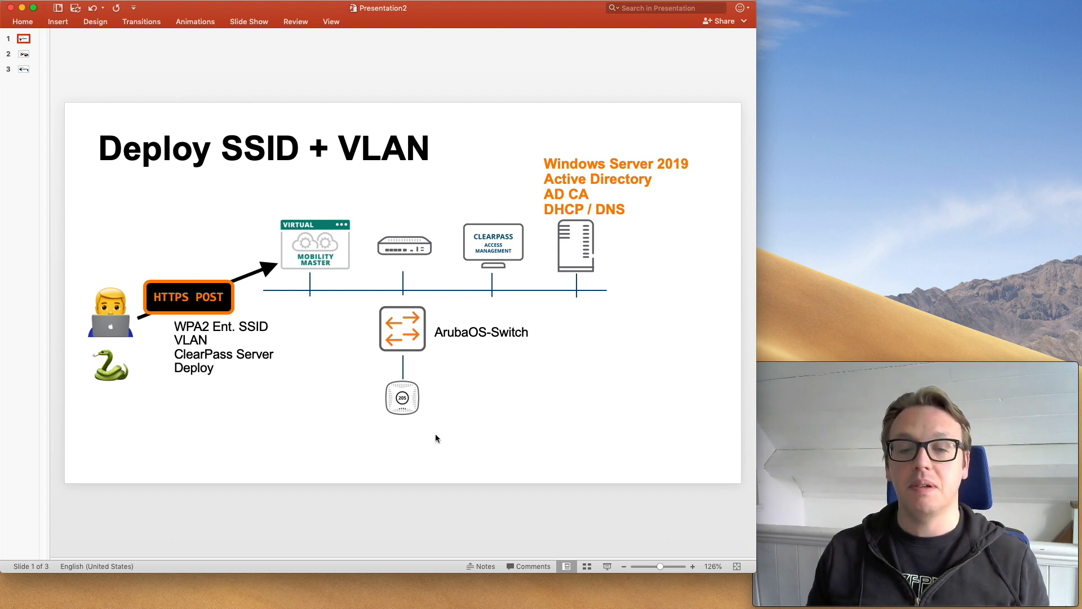
mouse_move(465, 418)
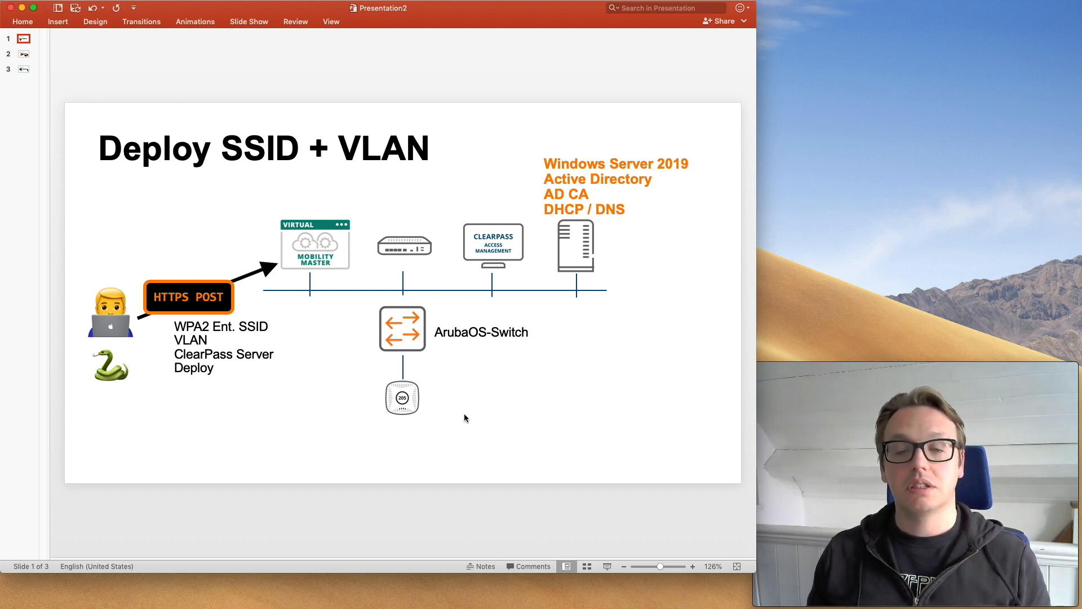
mouse_move(506, 414)
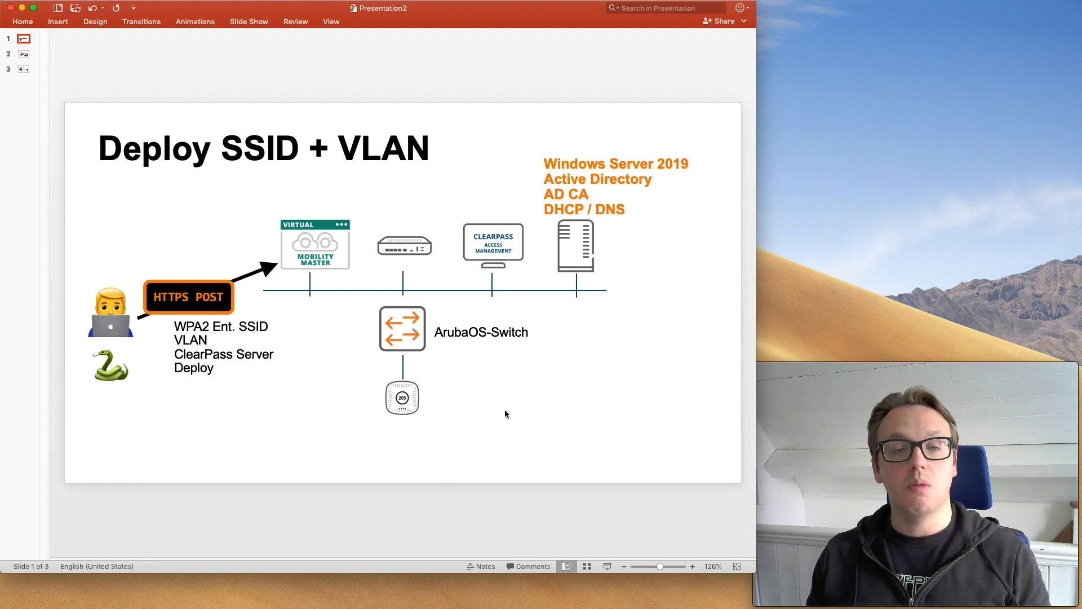
mouse_move(208, 115)
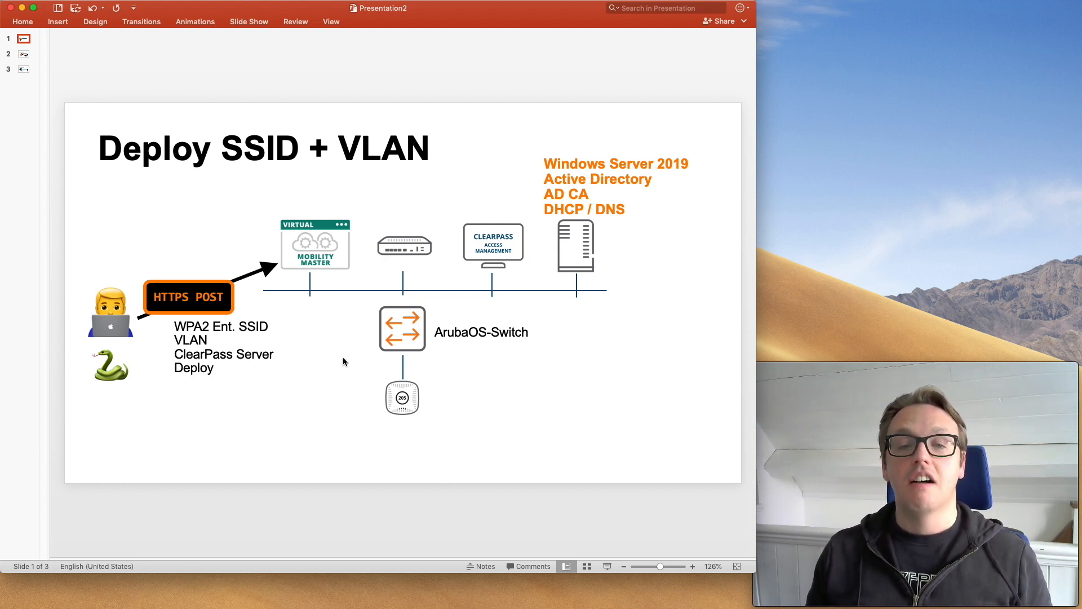
mouse_move(332, 339)
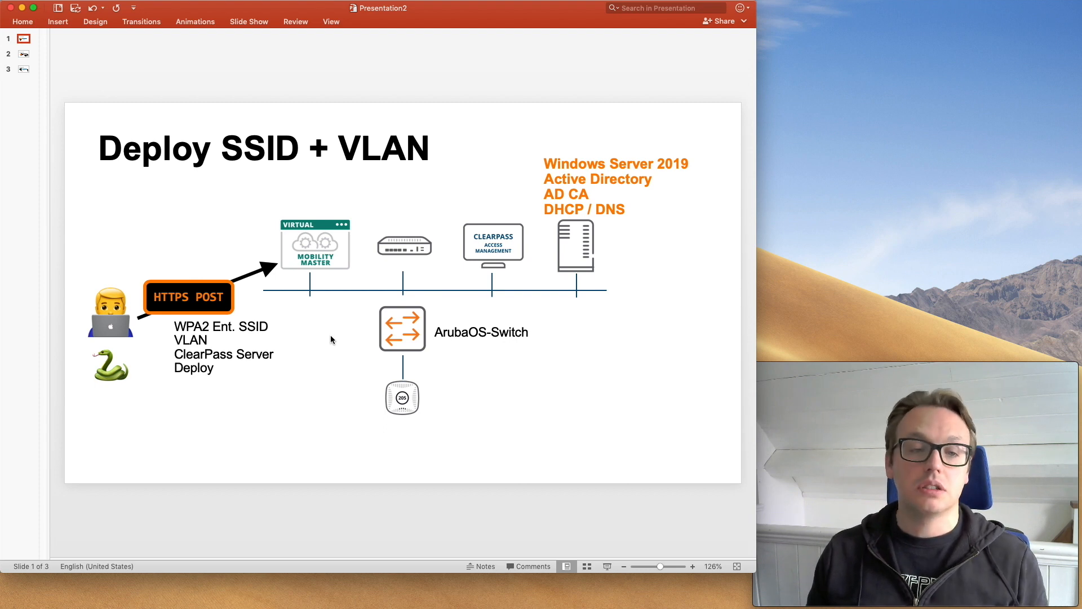
mouse_move(113, 367)
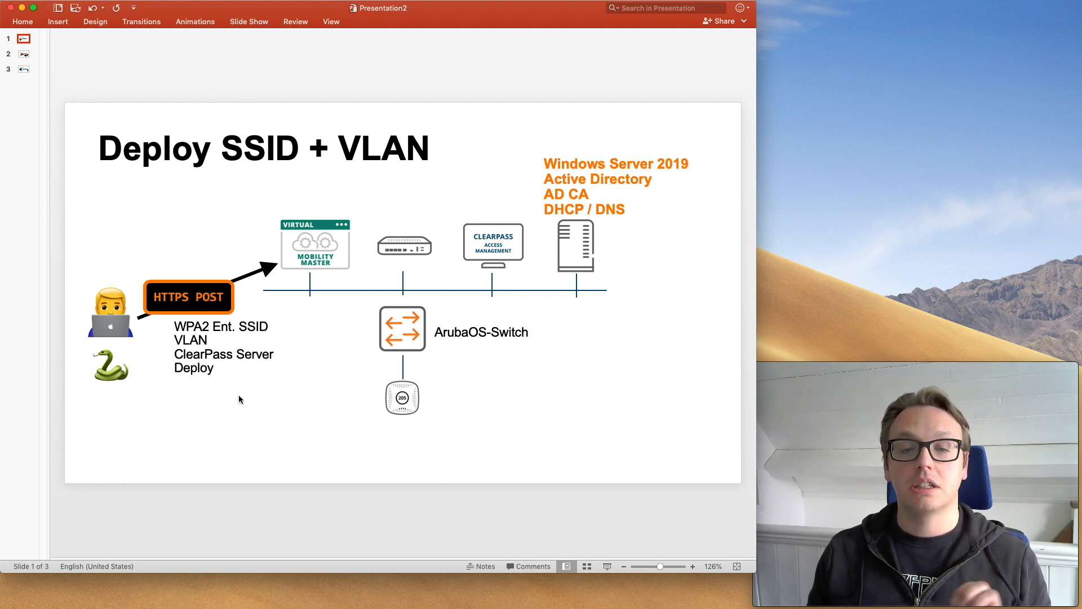
Show slide 2 with the switch VLAN check, IPv4 DHCP and IPv6 SLAAC arrows.
click(22, 54)
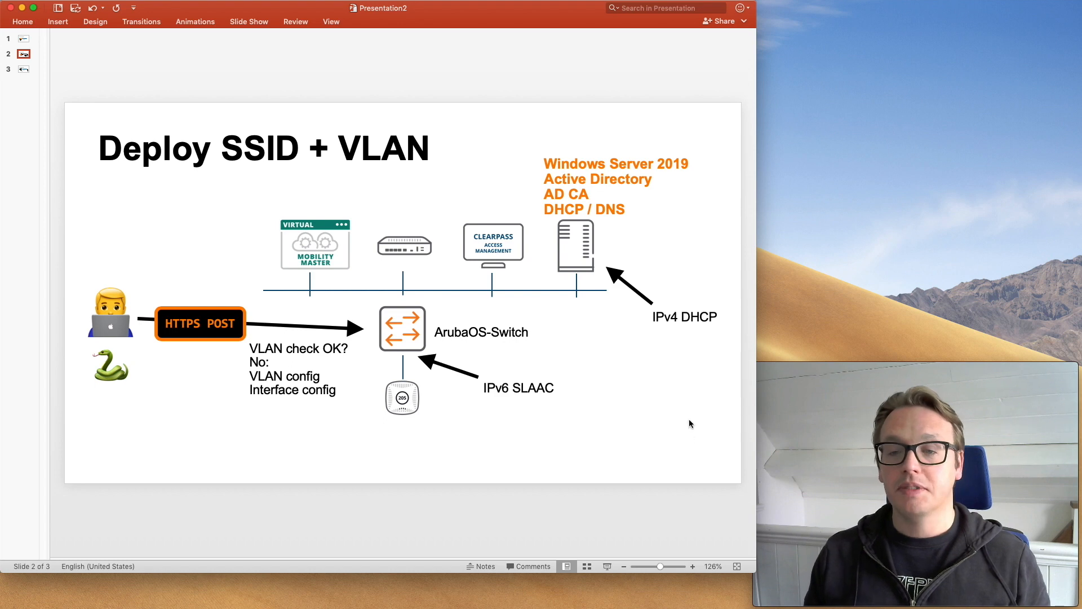
mouse_move(685, 369)
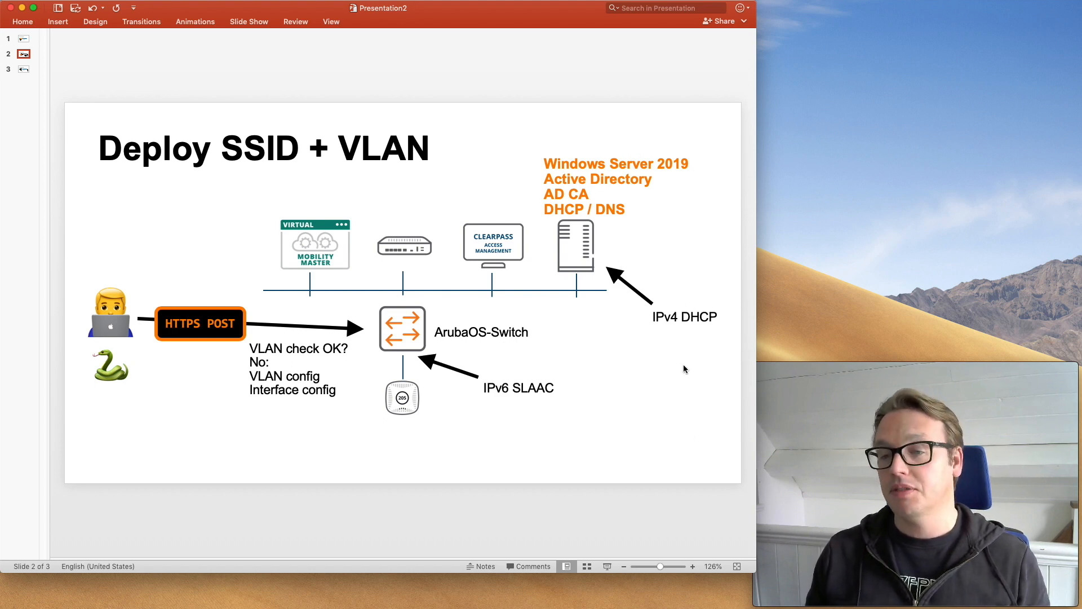
mouse_move(719, 329)
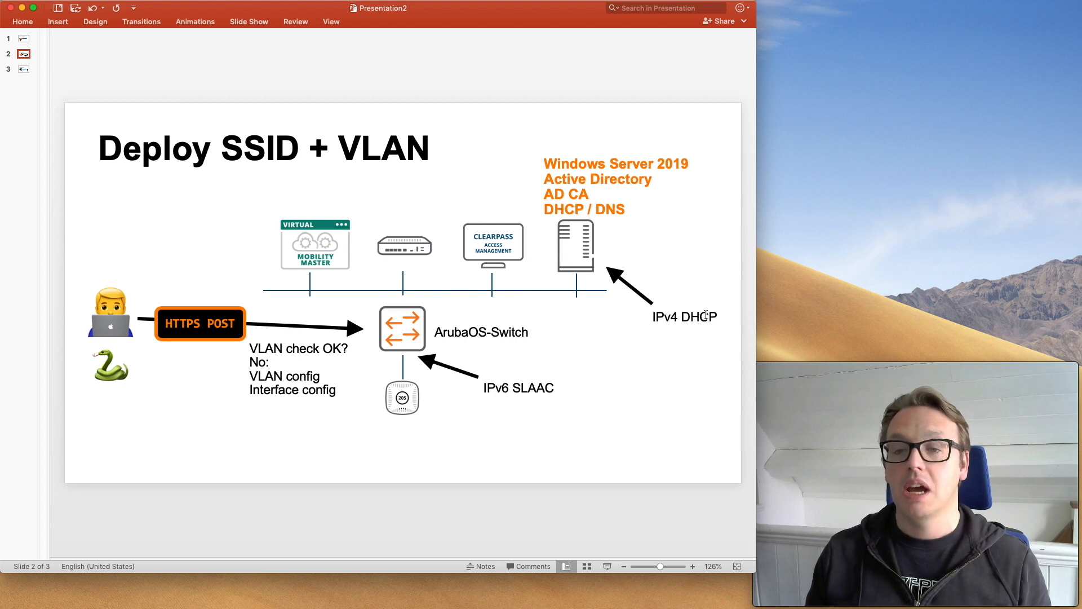
mouse_move(693, 321)
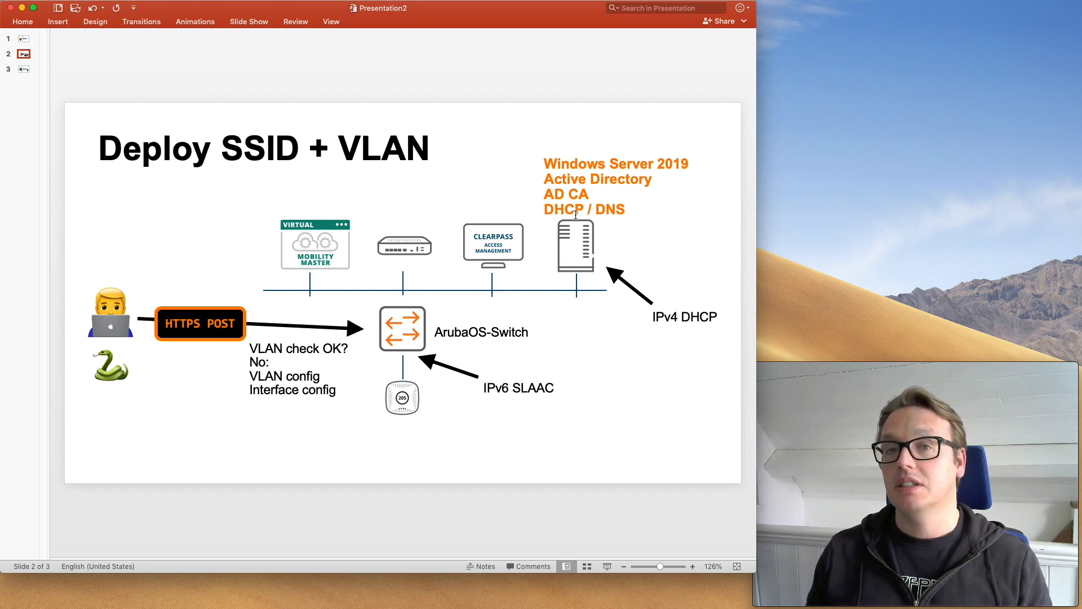
mouse_move(555, 480)
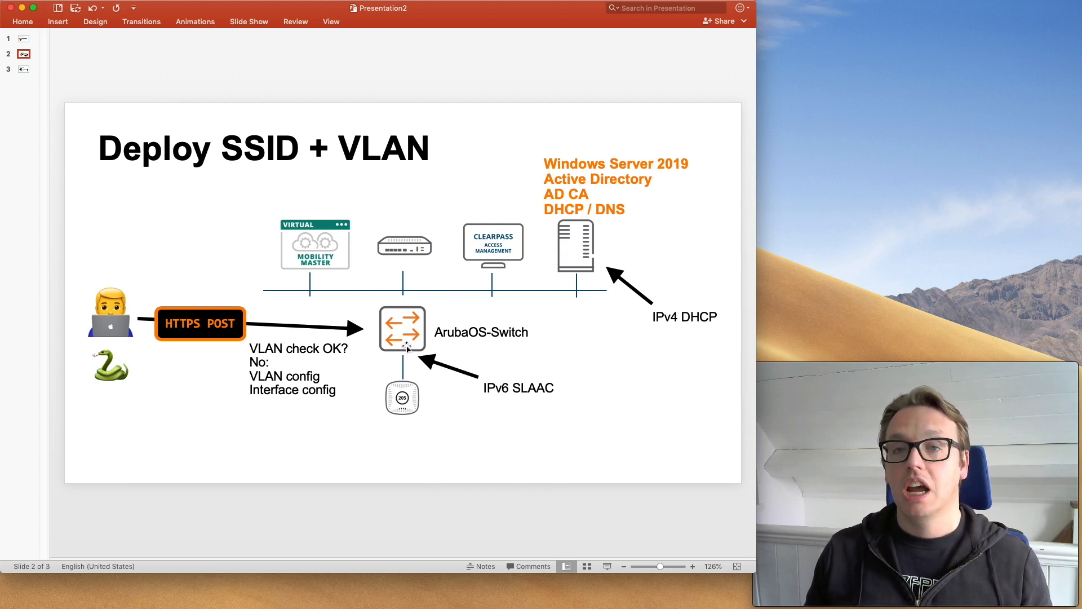
mouse_move(439, 467)
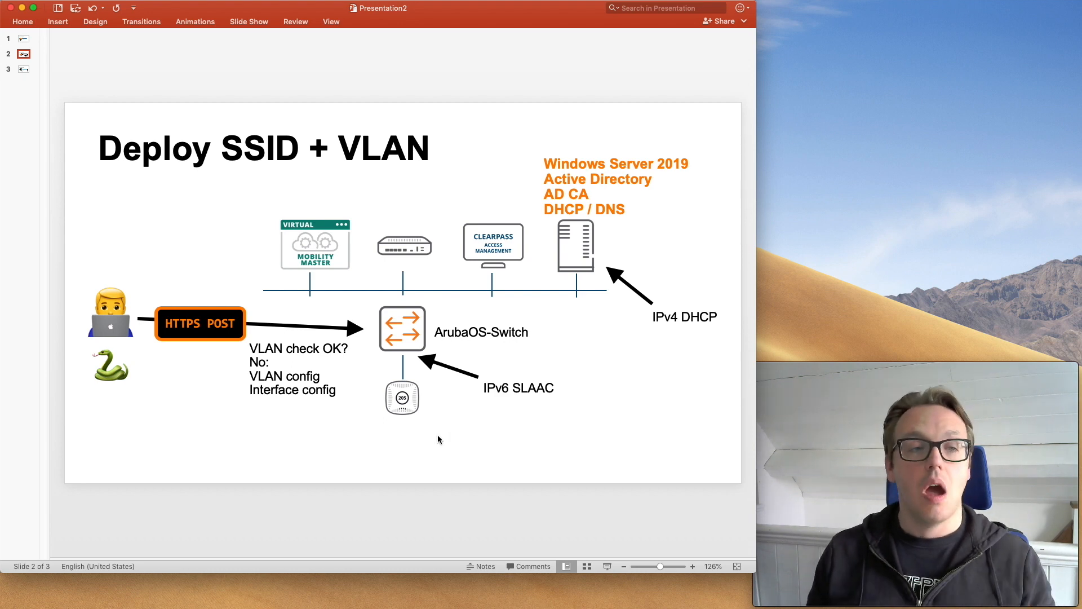
mouse_move(2, 176)
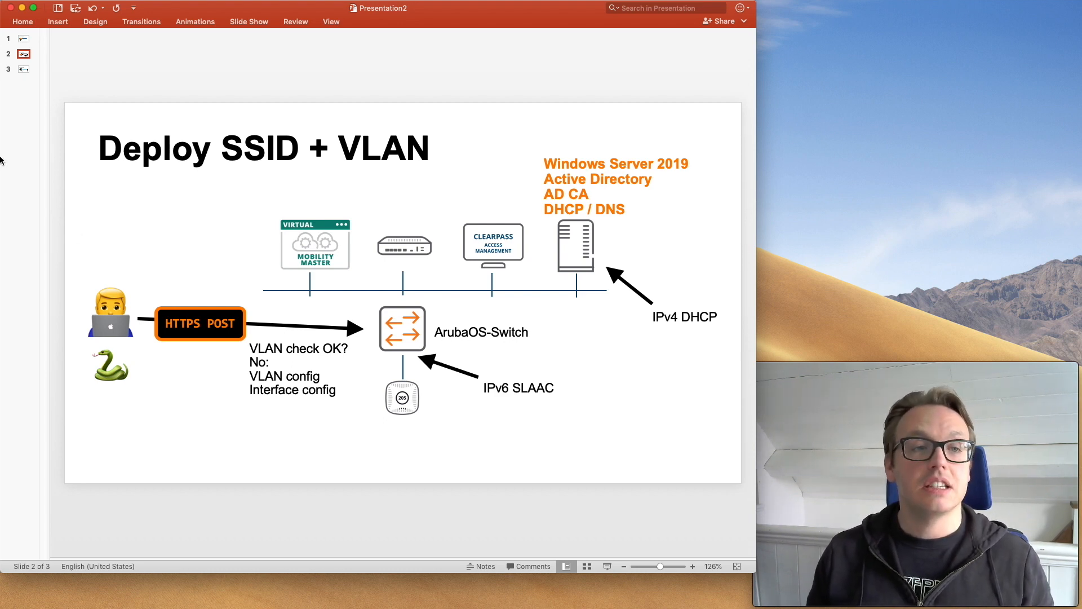
Show slide 3 with the Slack deploy message and new SSID layer-3 network.
click(21, 70)
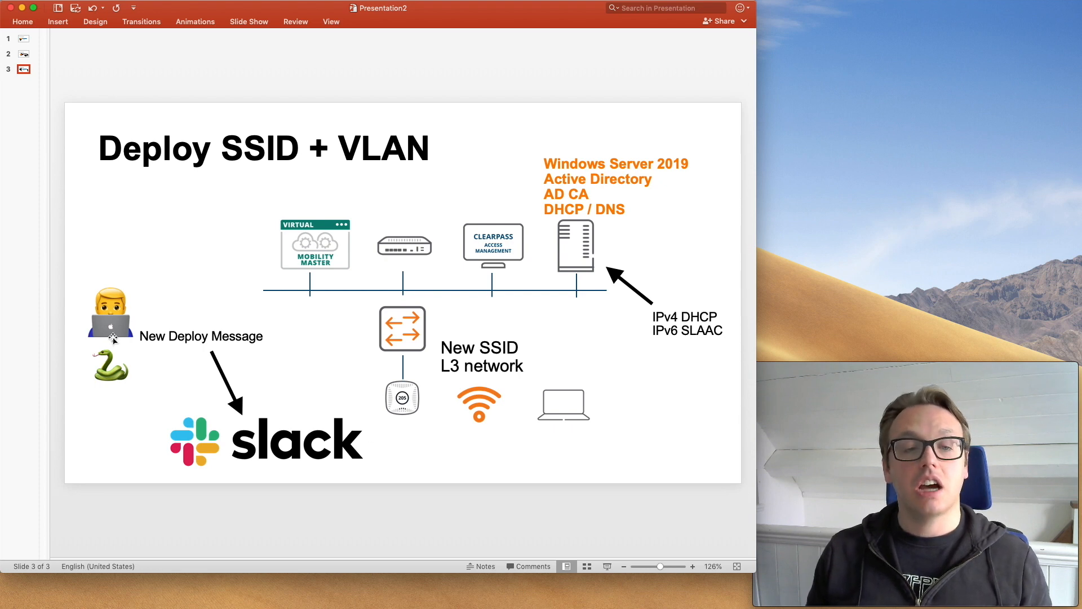
mouse_move(279, 359)
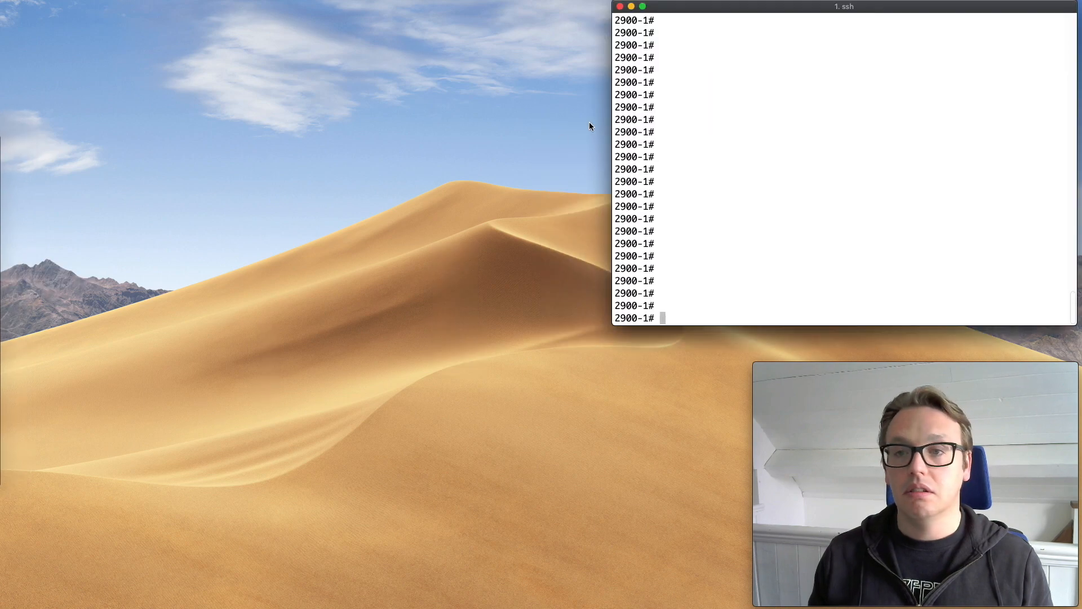
List the switch VLAN table with 'sh vlan' and check 'sh vlan 80', then bring Safari forward.
text(sh vlan)
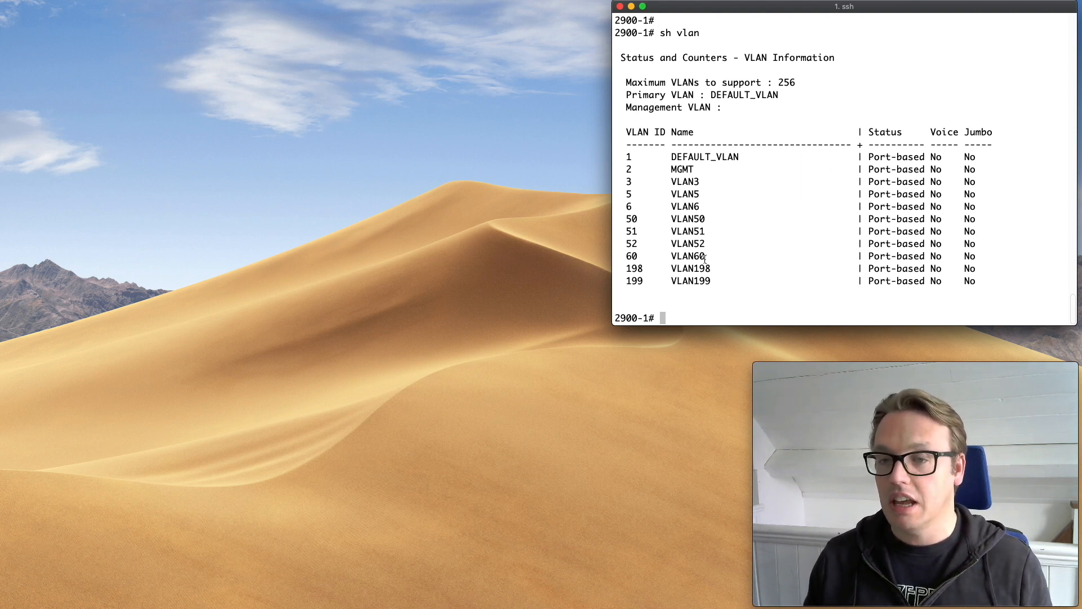
text(sh vlan)
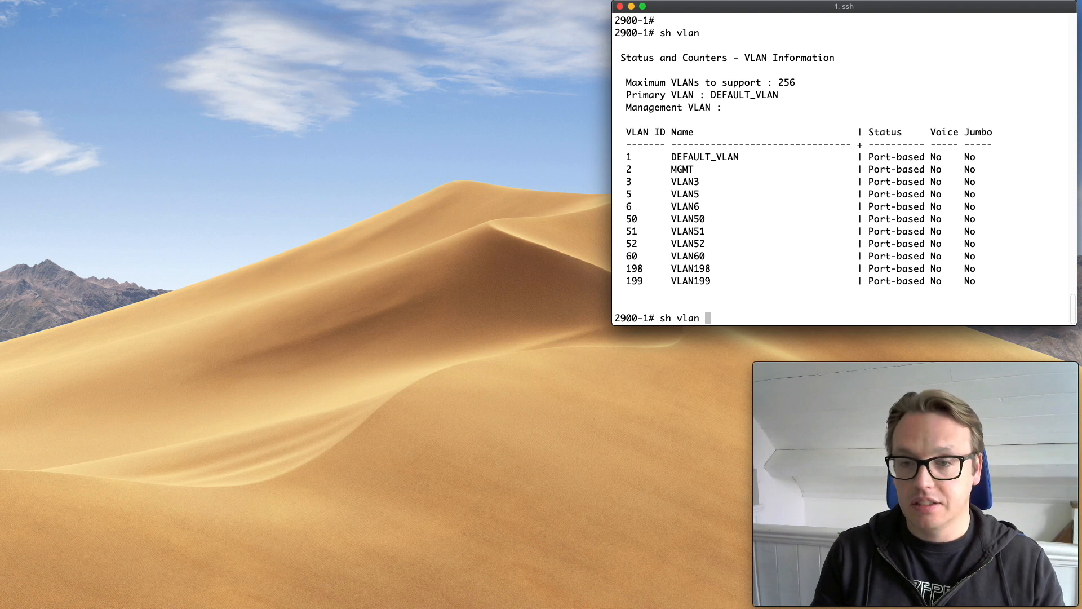
text(sh vlan 80)
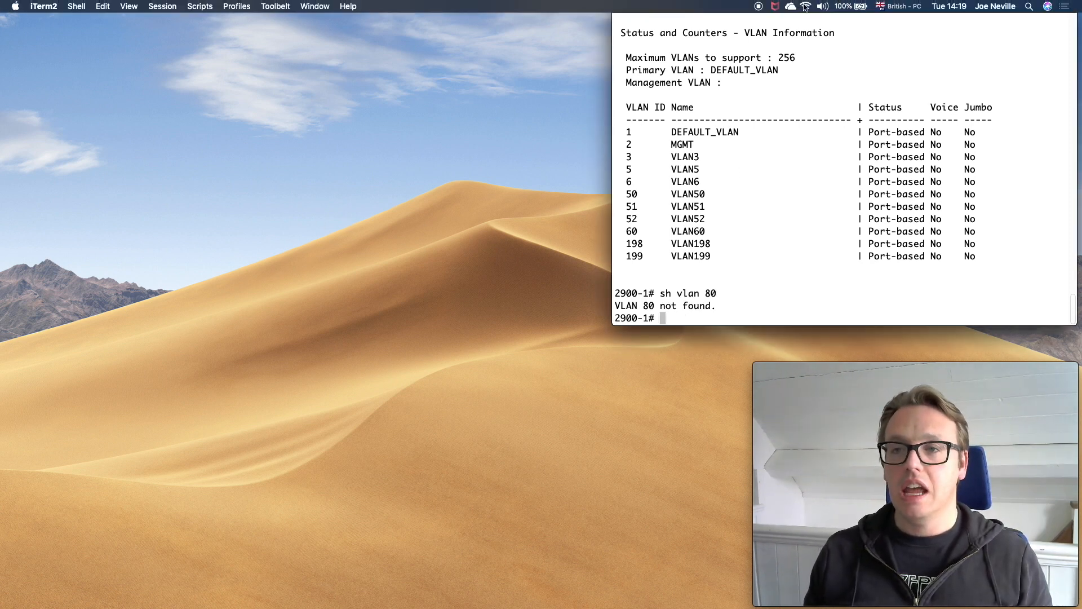
click(805, 5)
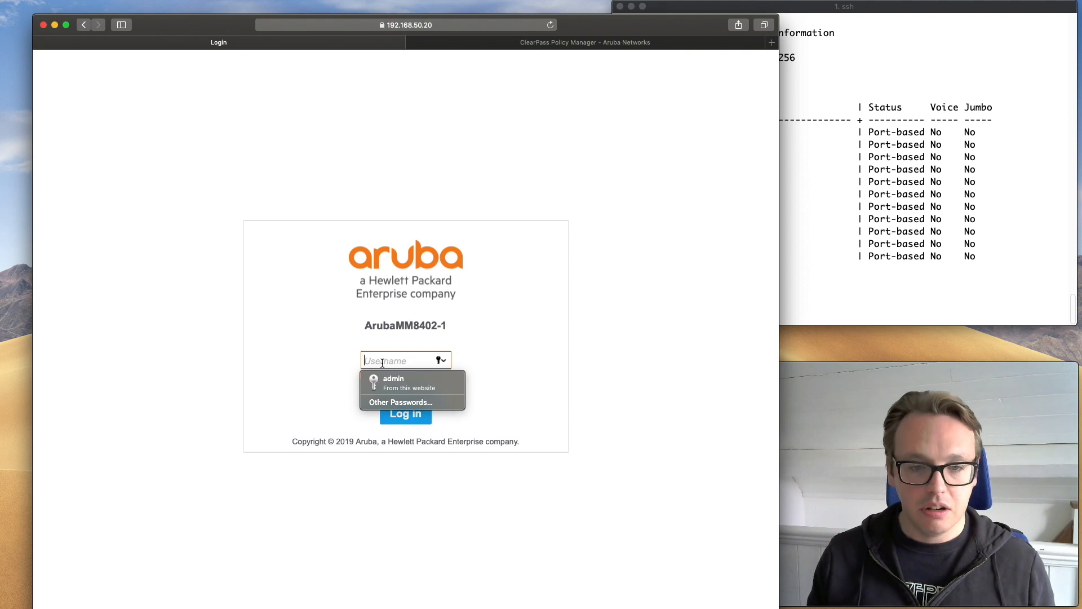
Log in with saved credentials and show the Configuration WLANs list with zero WLANs.
click(403, 383)
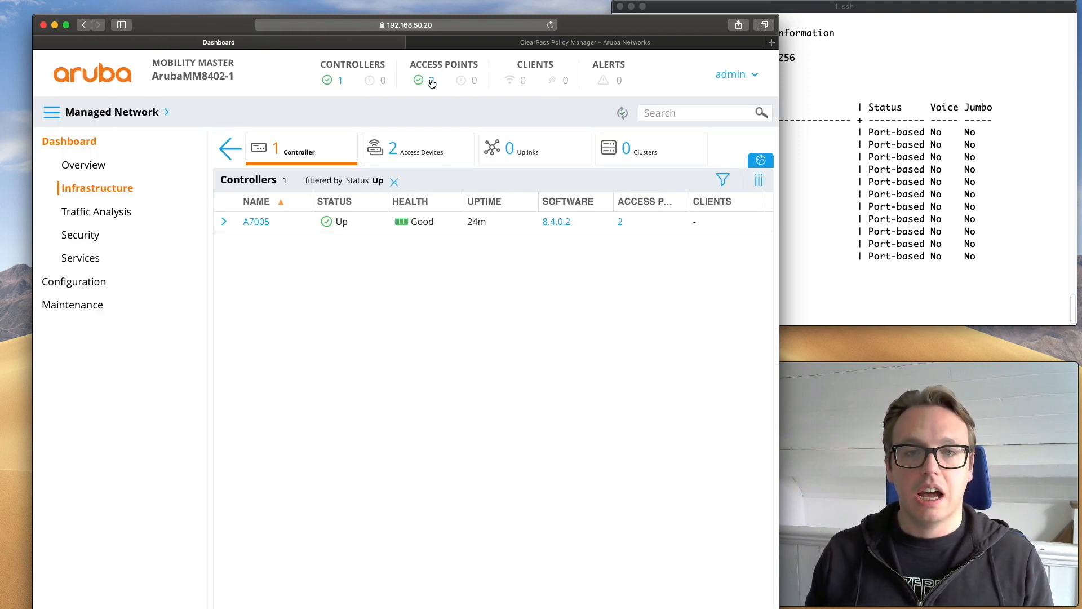
click(431, 81)
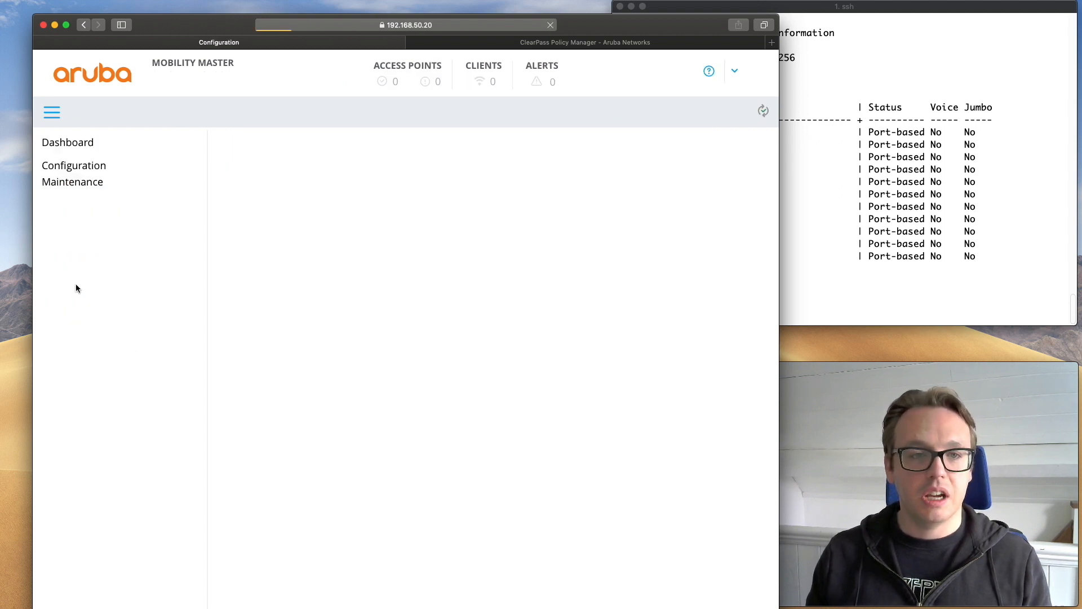
click(75, 164)
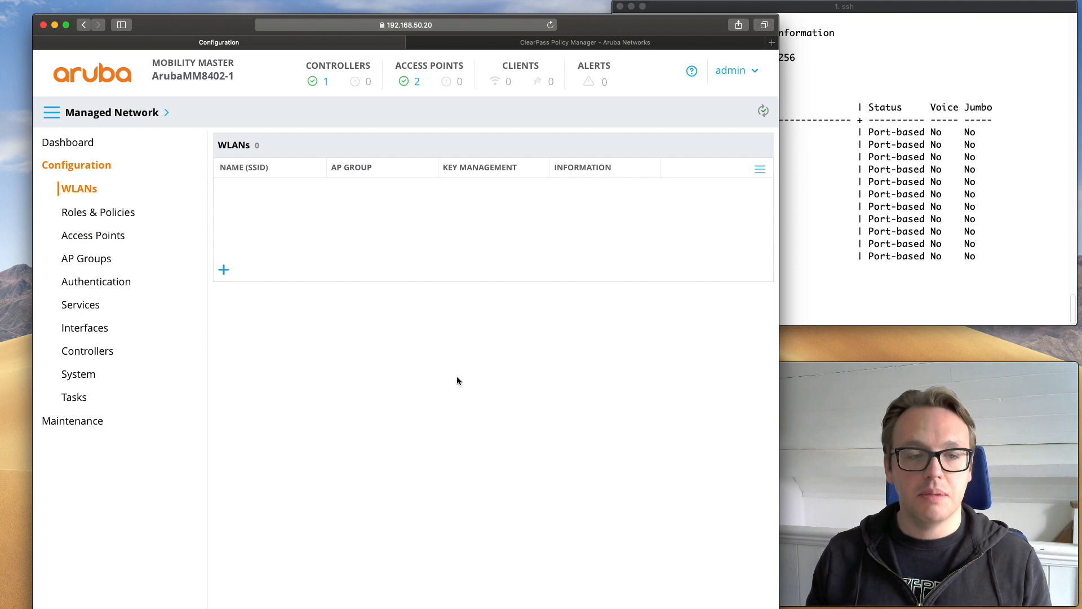
mouse_move(414, 265)
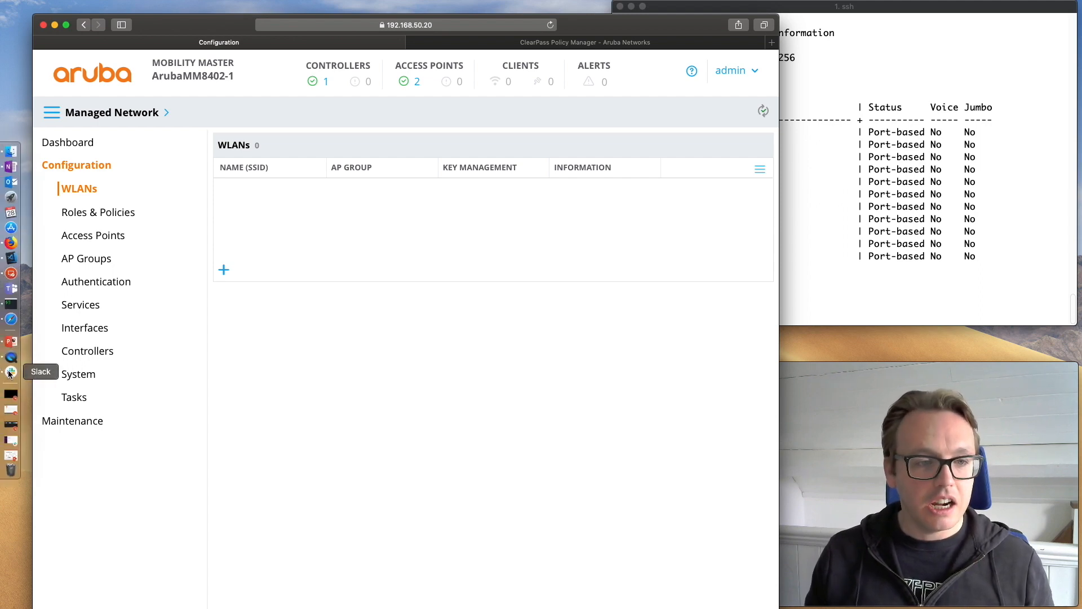
Bring up Slack on the #bot-testing channel of bot-test-a1.
click(9, 372)
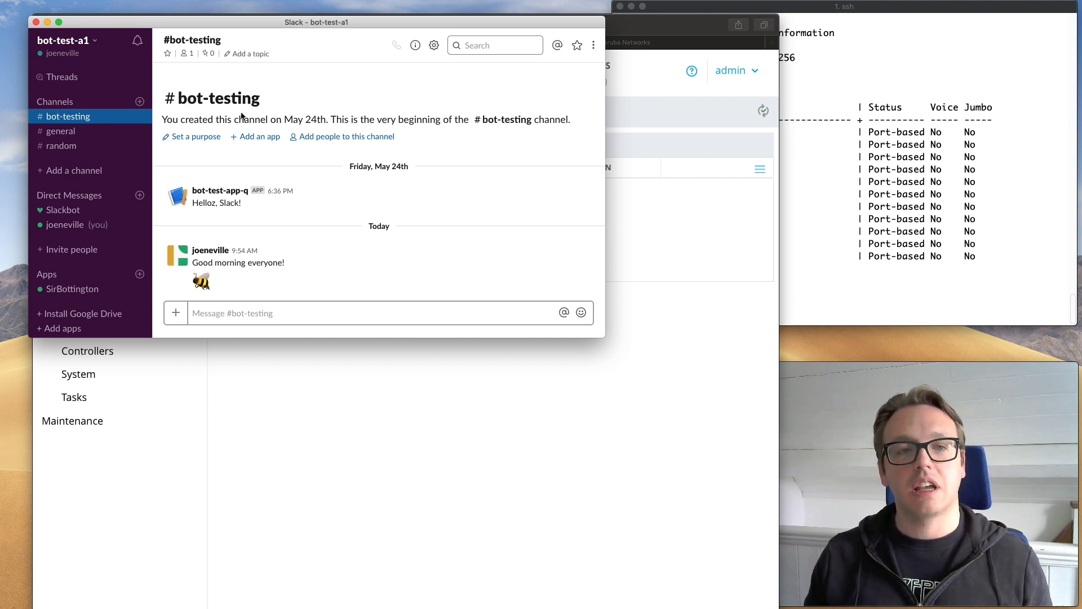
mouse_move(345, 279)
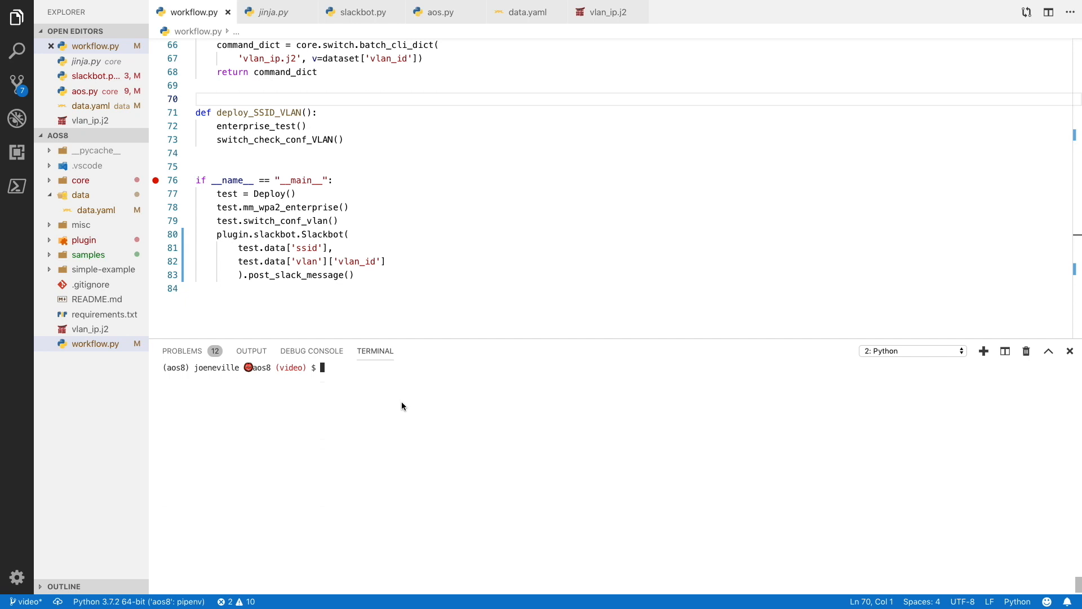
mouse_move(394, 245)
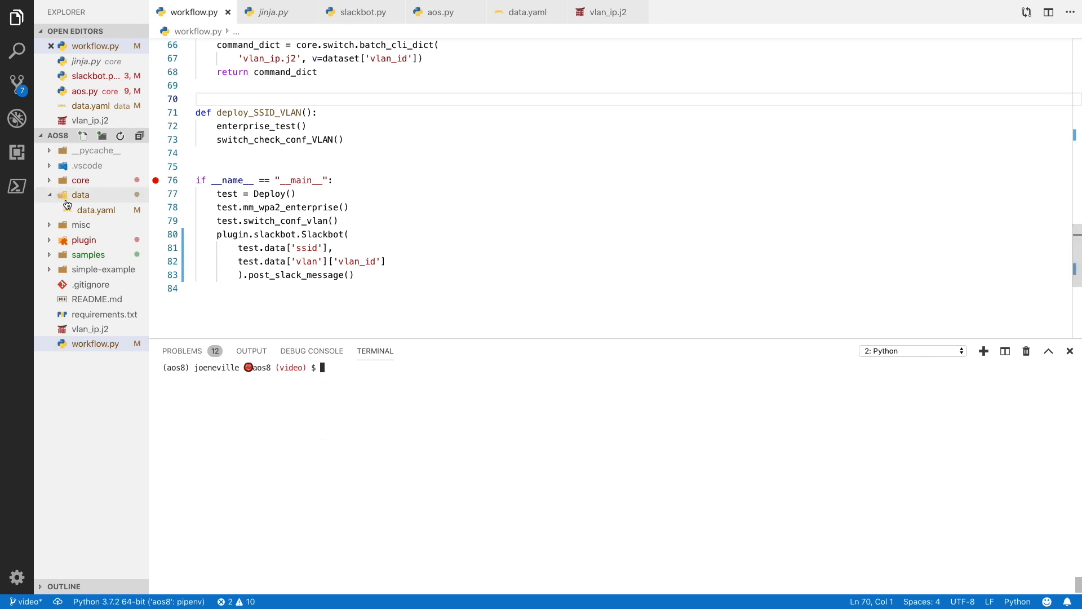
Expand the core package folder listing aos.py, jinja.py and switch.py.
click(81, 179)
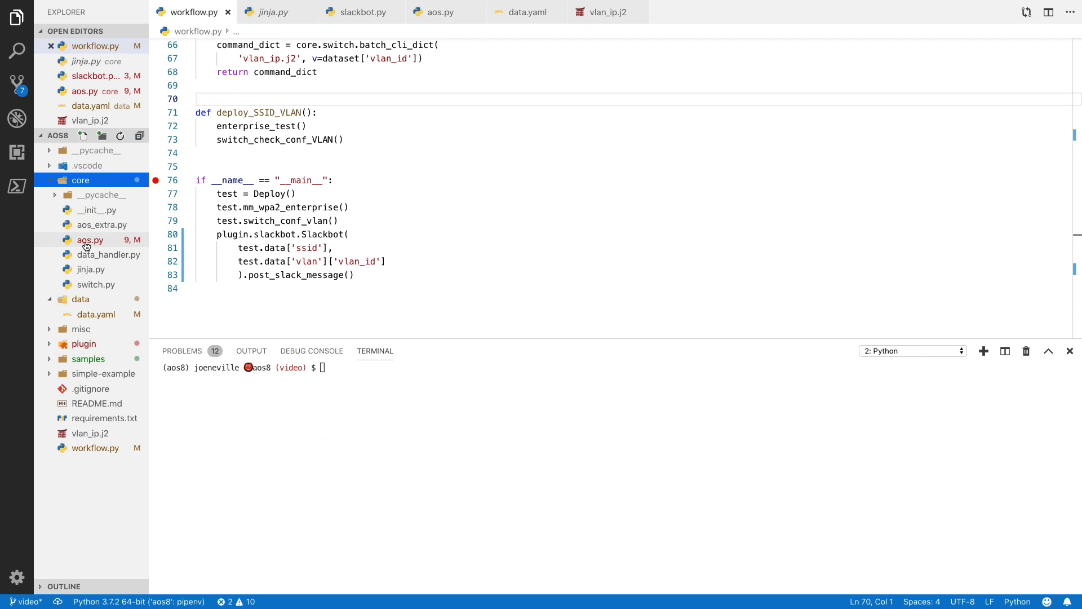
mouse_move(91, 243)
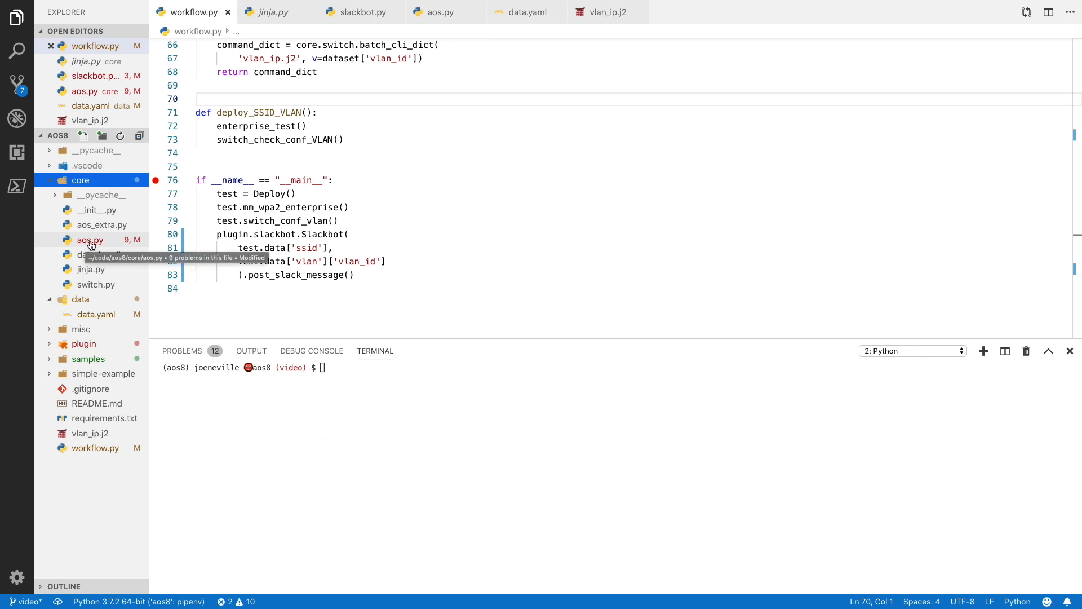
mouse_move(89, 289)
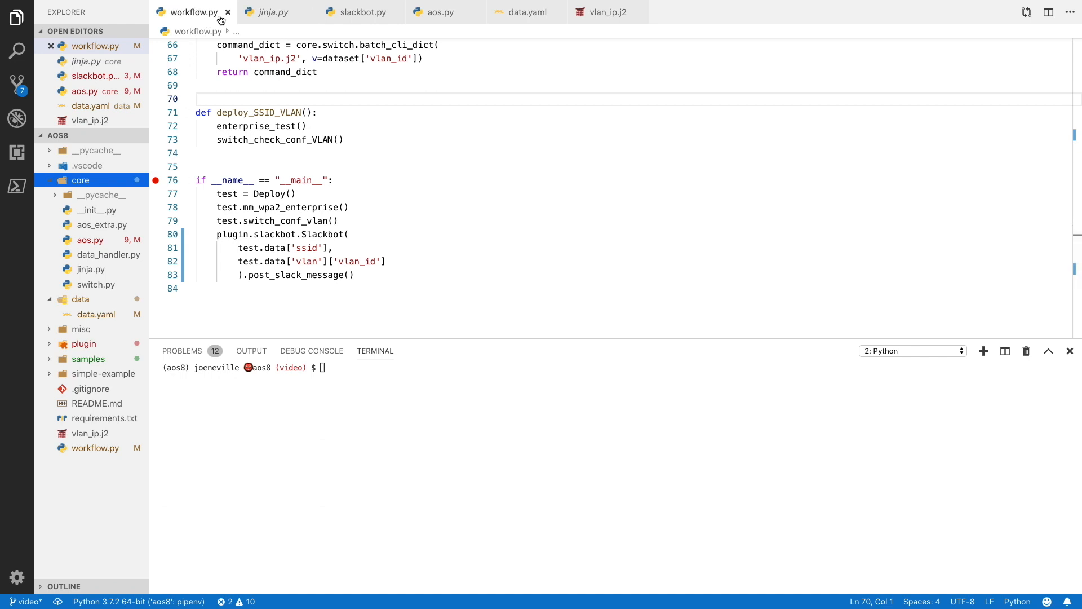
In data.yaml set ssid_name to SuperGardeningMeetUp and vlan_id to 80.
click(523, 11)
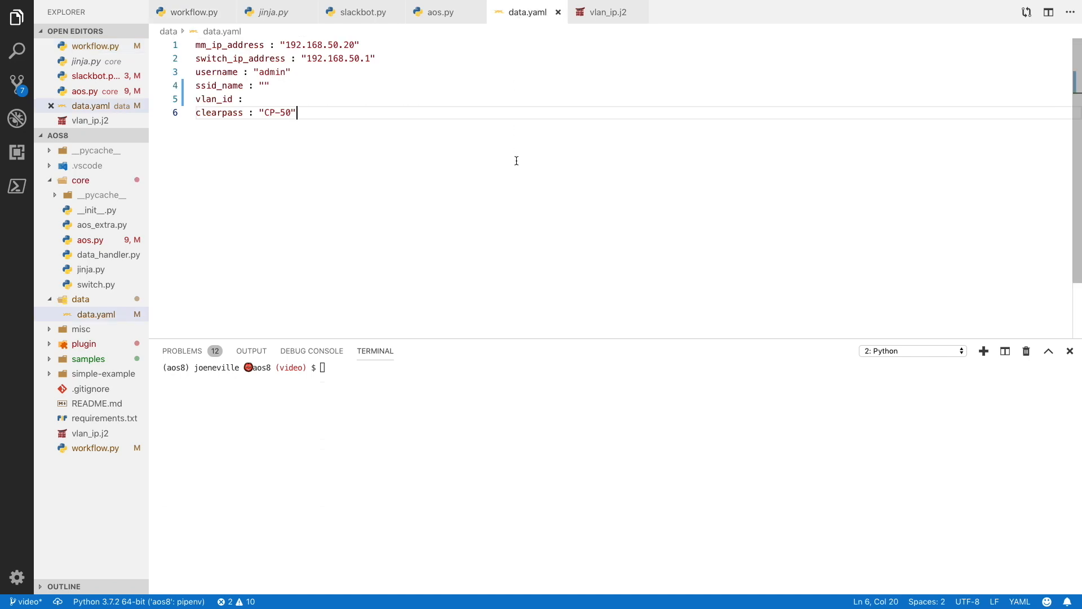
mouse_move(510, 145)
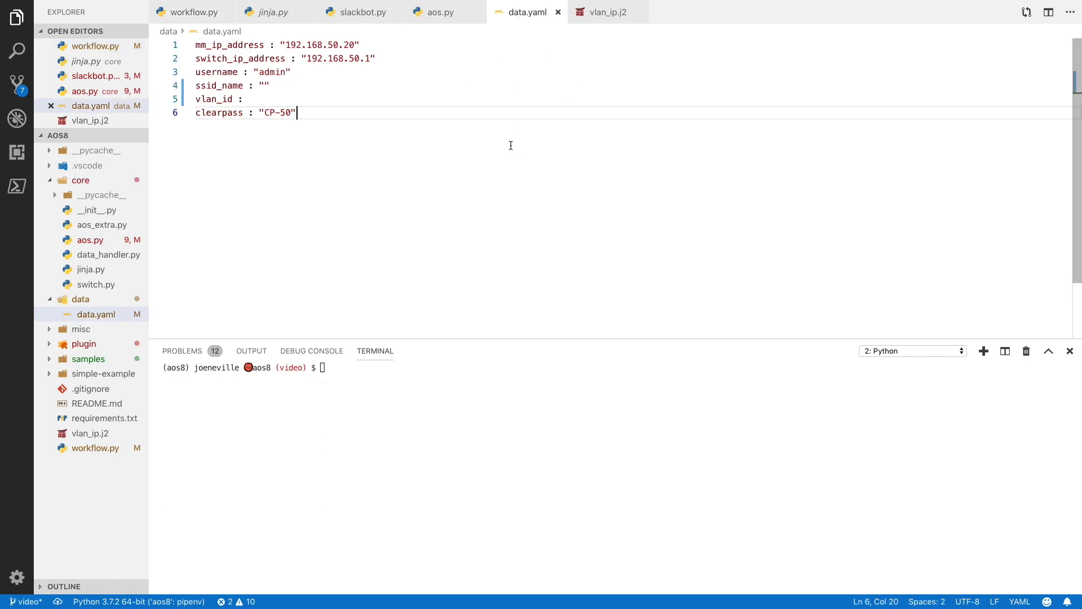
click(266, 86)
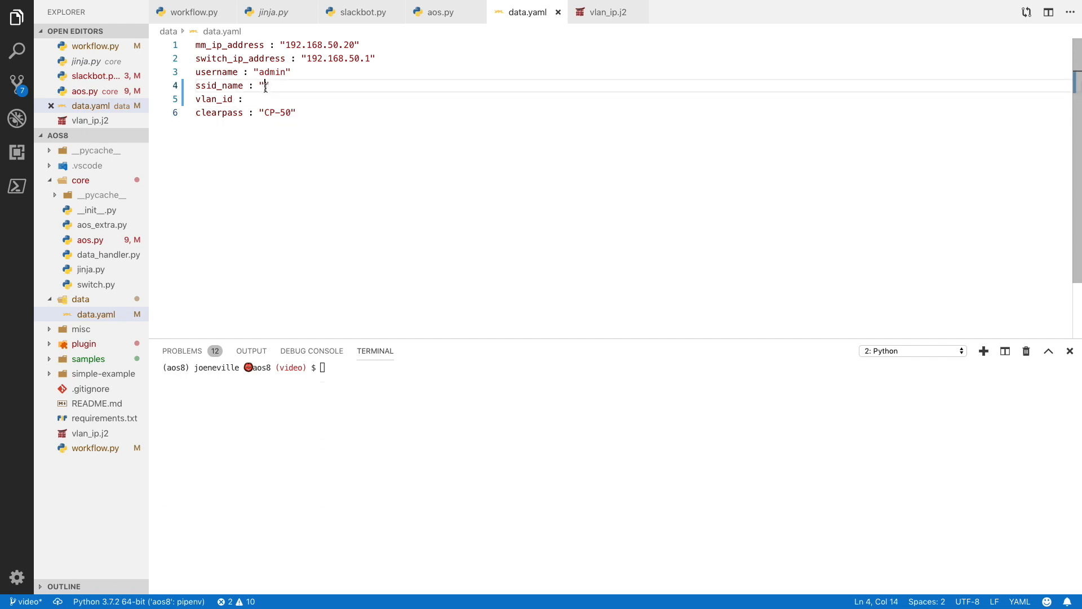
mouse_move(285, 131)
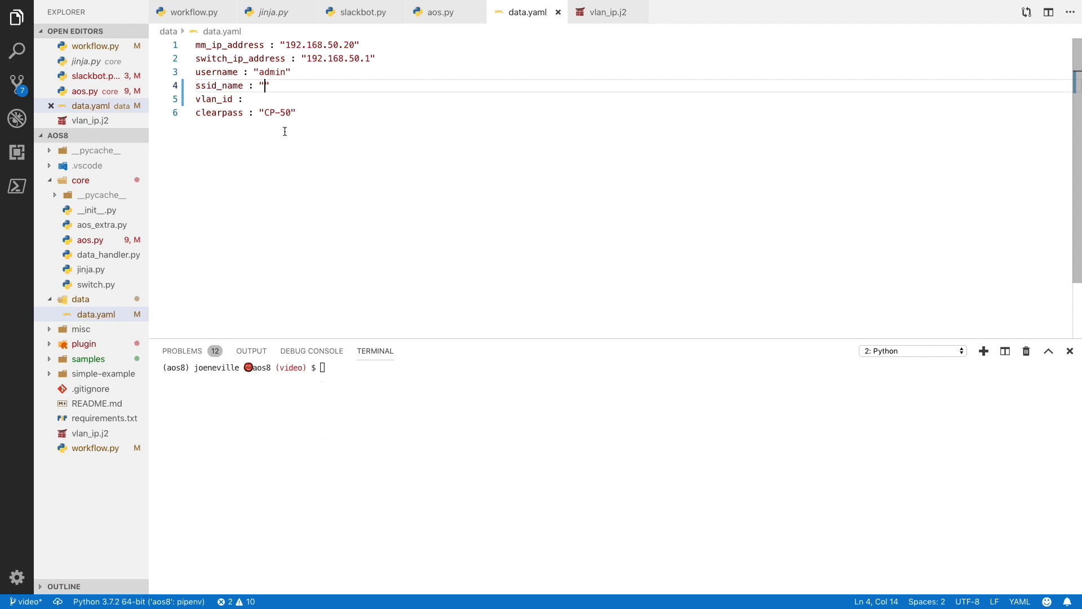
text(Super)
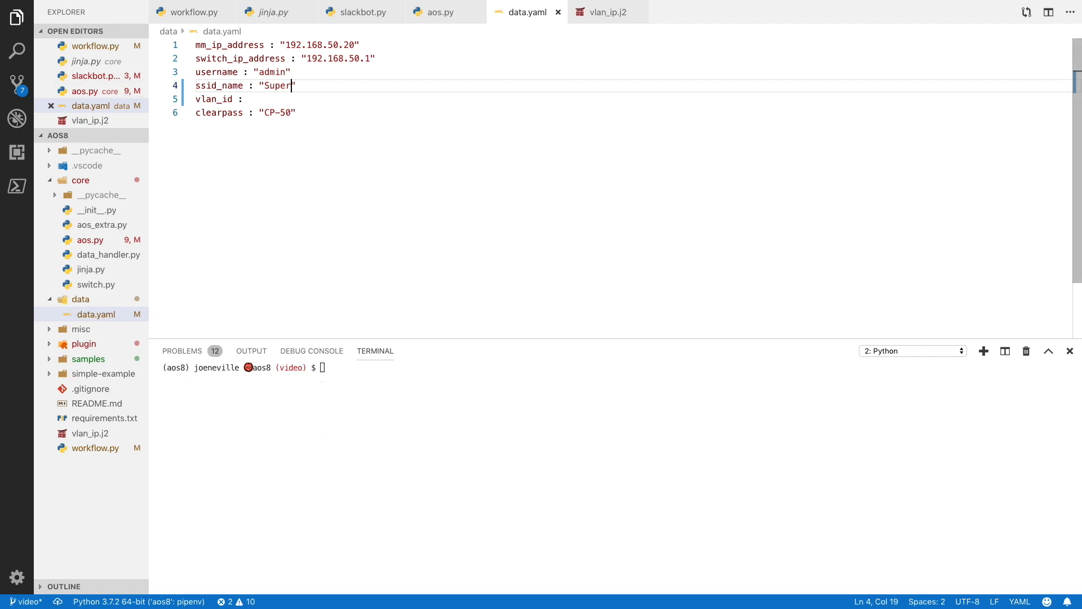
text(Gardening)
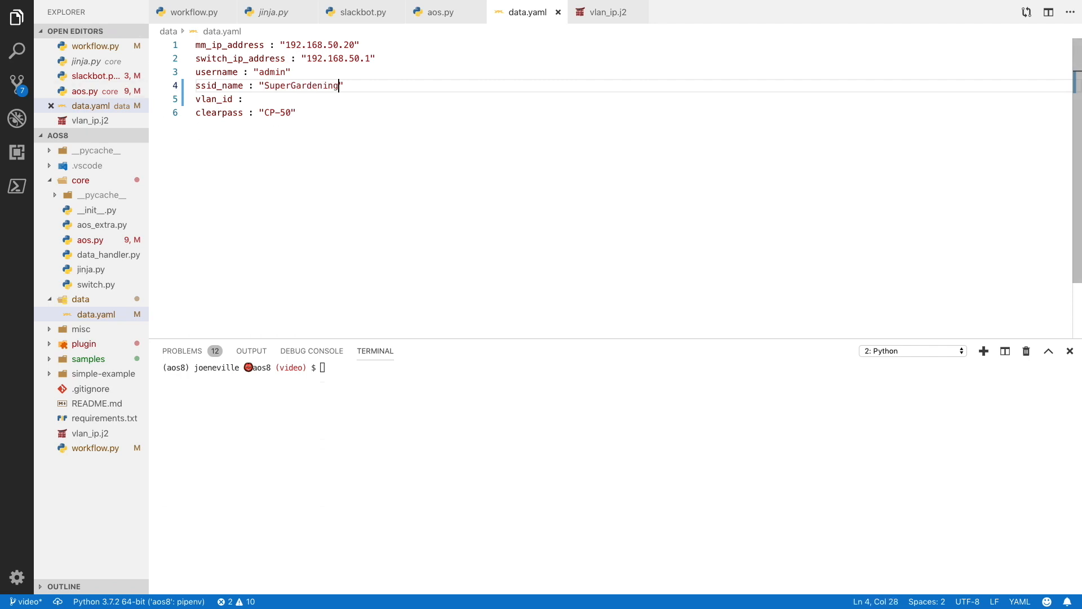
text(MeetUp)
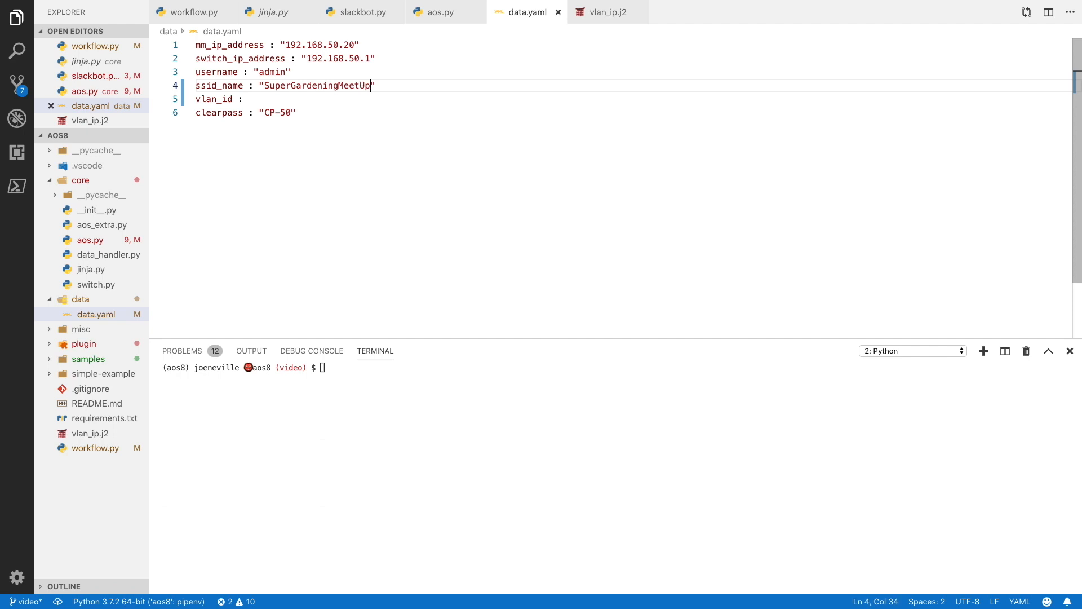
click(249, 99)
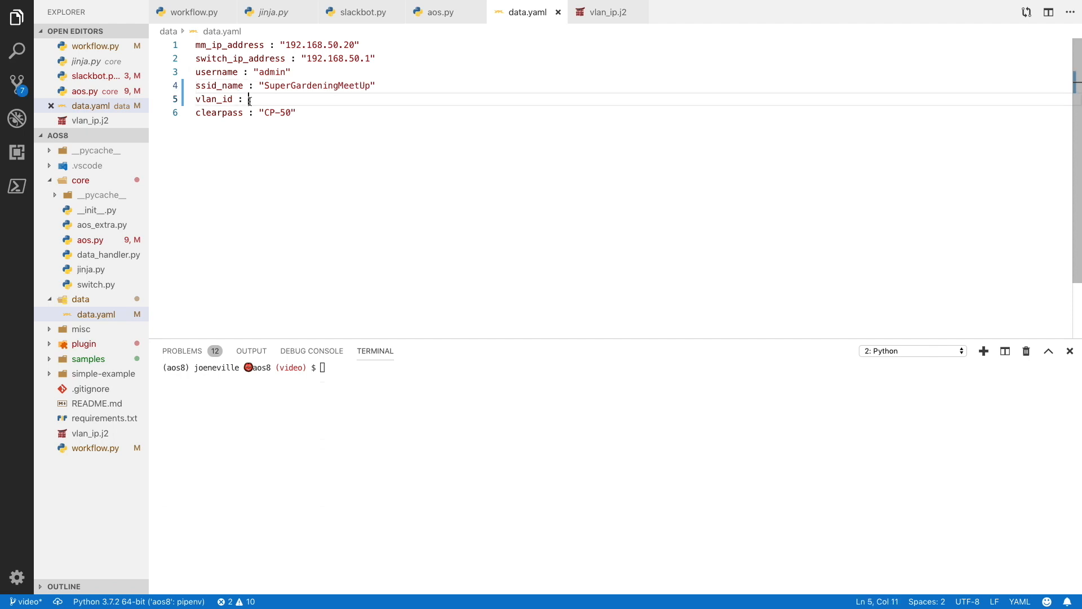
text(80)
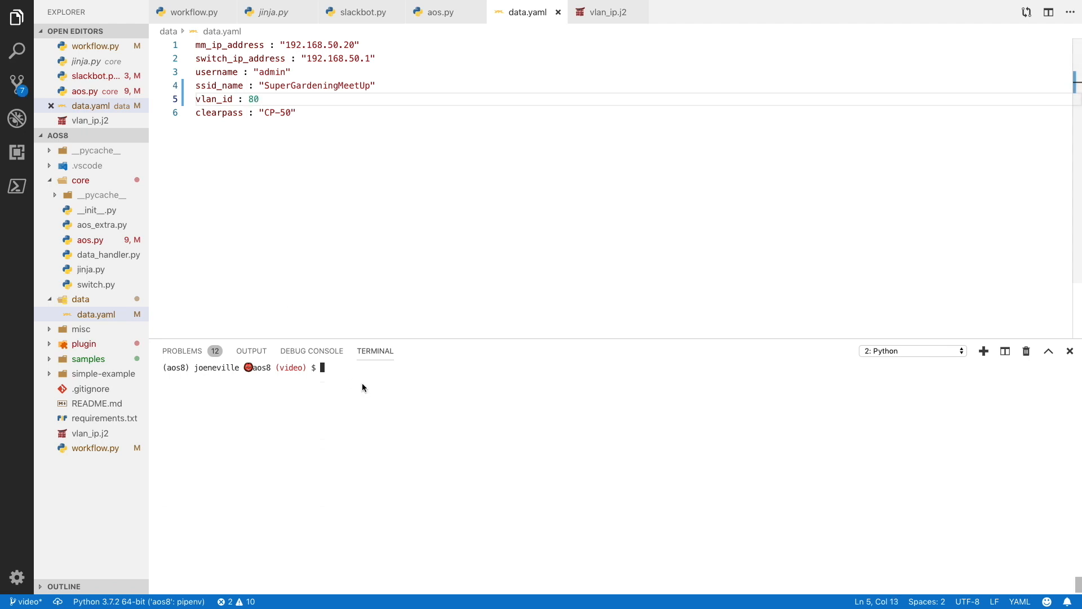
Return to workflow.py showing its deploy-and-post-to-Slack main block.
click(194, 13)
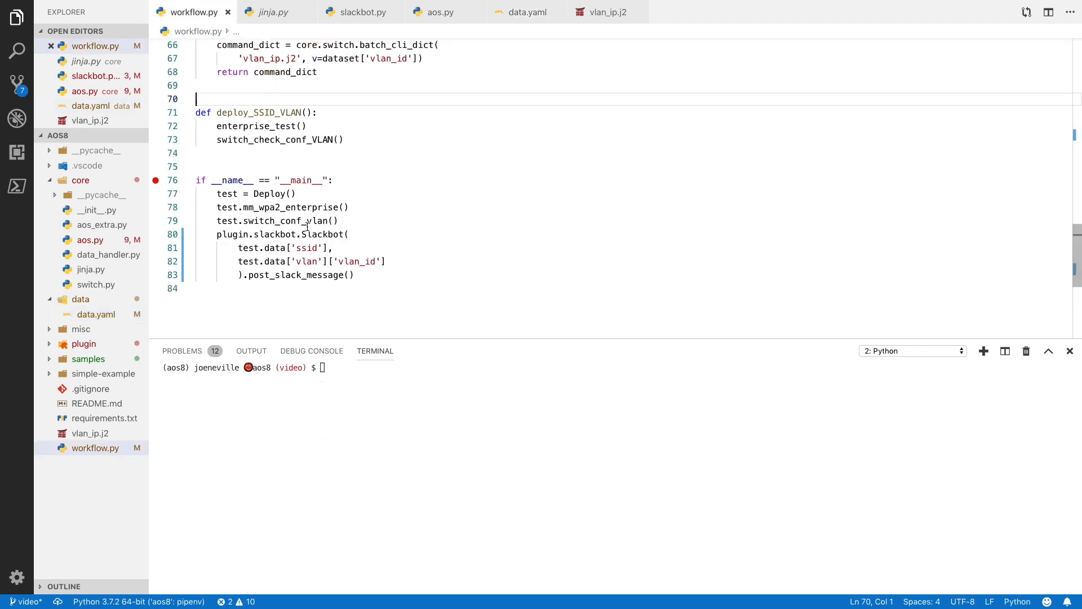
mouse_move(507, 268)
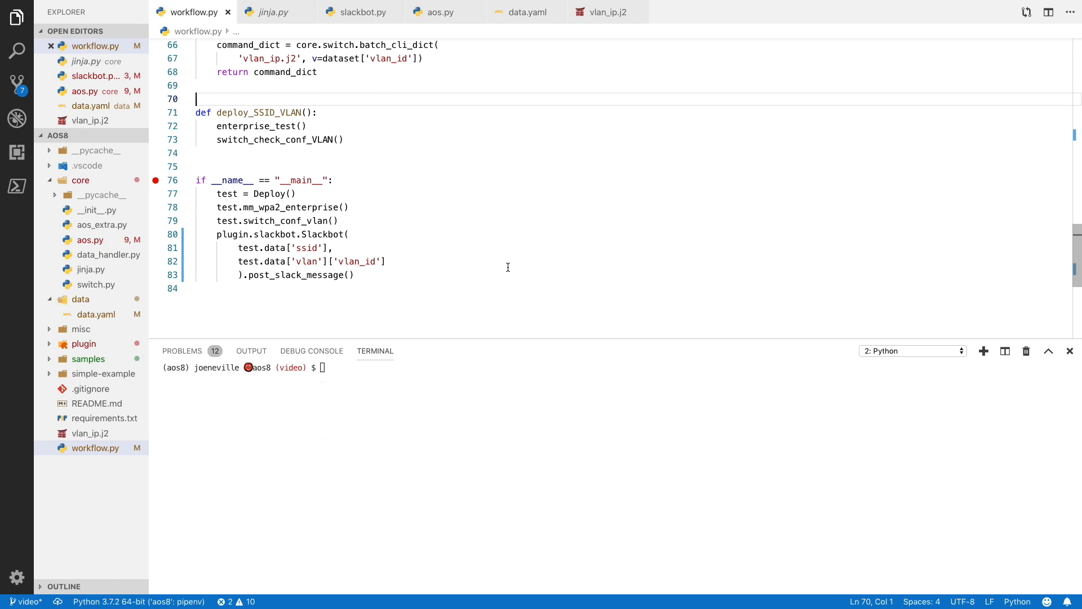
Run workflow.py in the terminal, reporting Write memory OK and Logout Status Code 204.
right_click(275, 194)
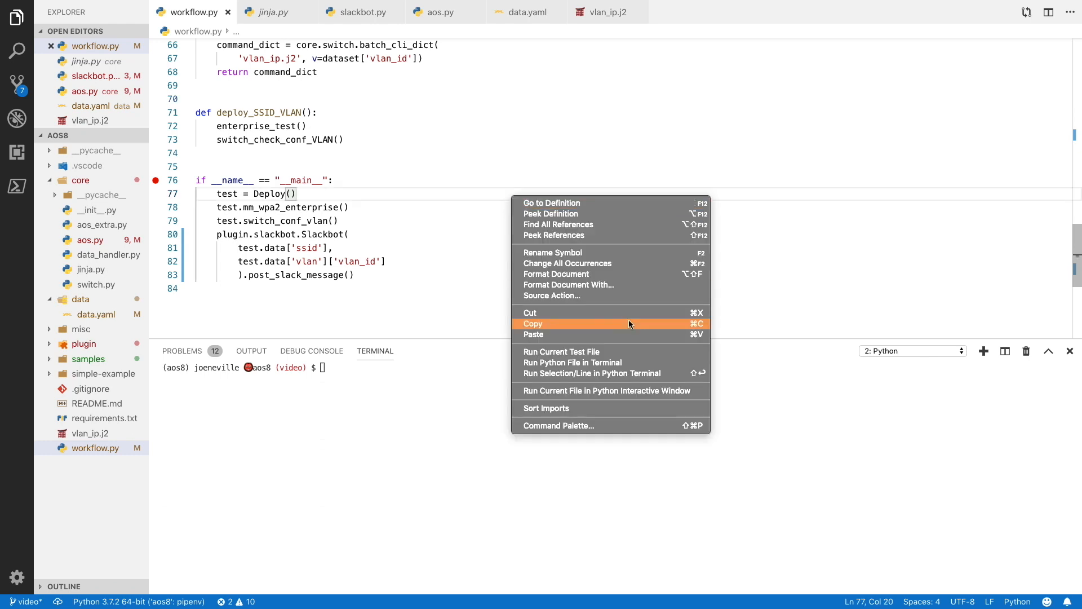
mouse_move(625, 363)
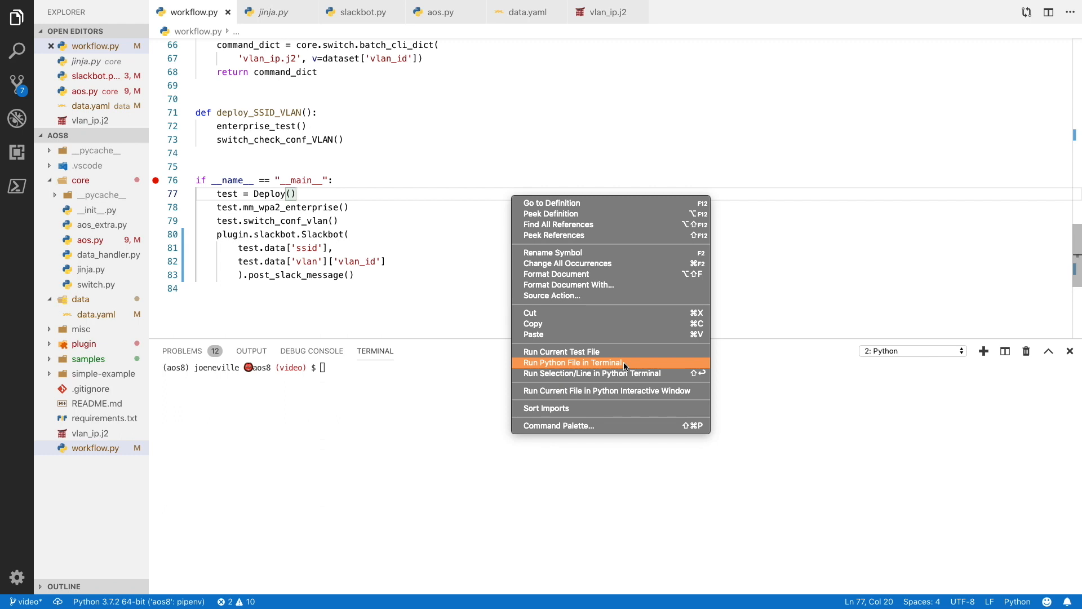
click(572, 363)
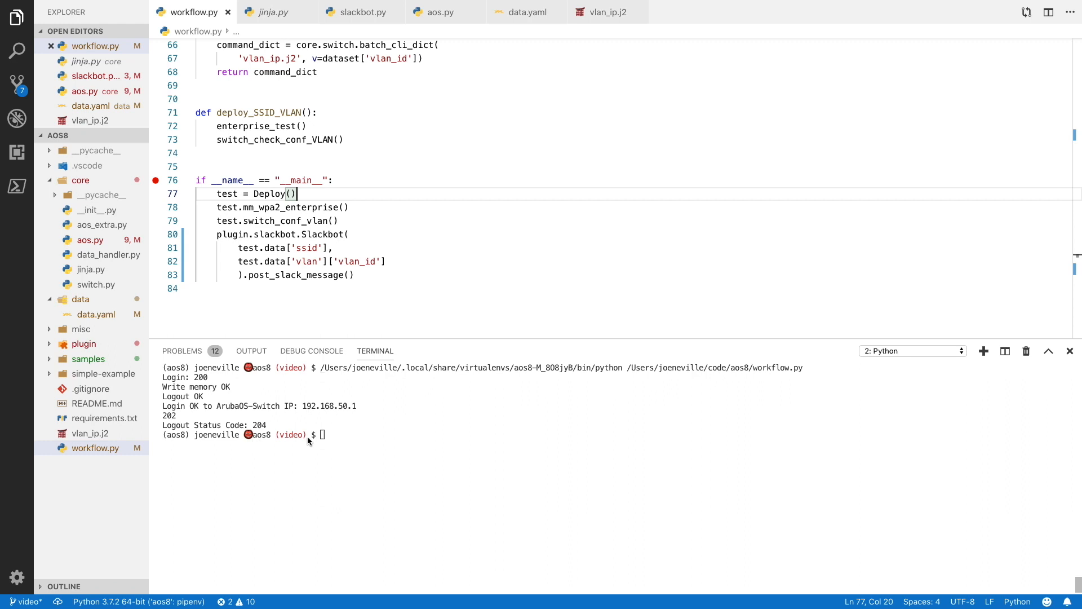
mouse_move(284, 430)
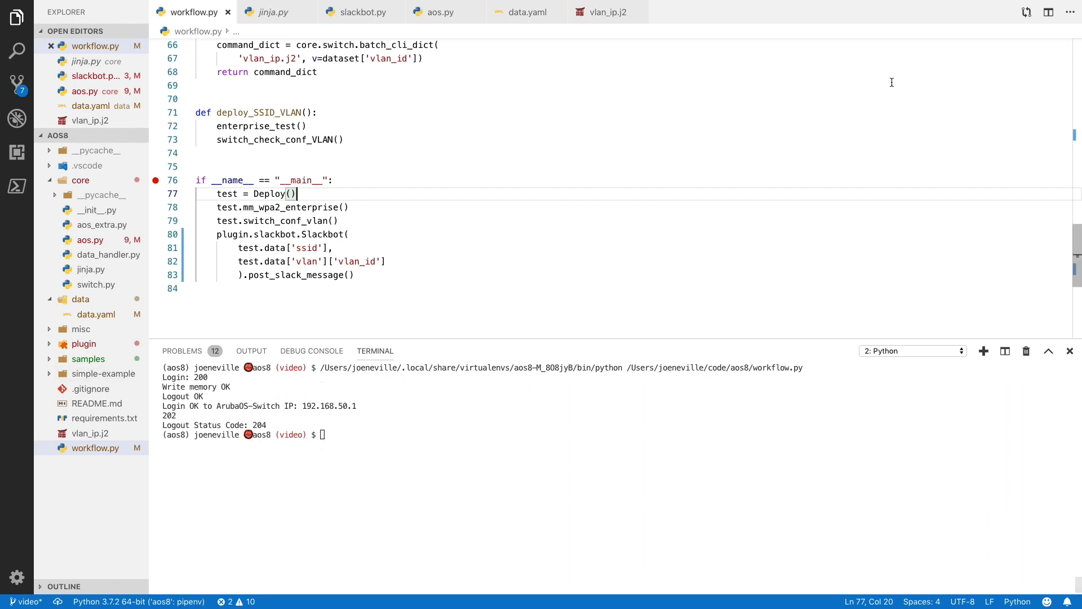
Join the SuperGardeningMeetUp network from the Wi-Fi menu with the WPA2 enterprise credentials.
click(796, 6)
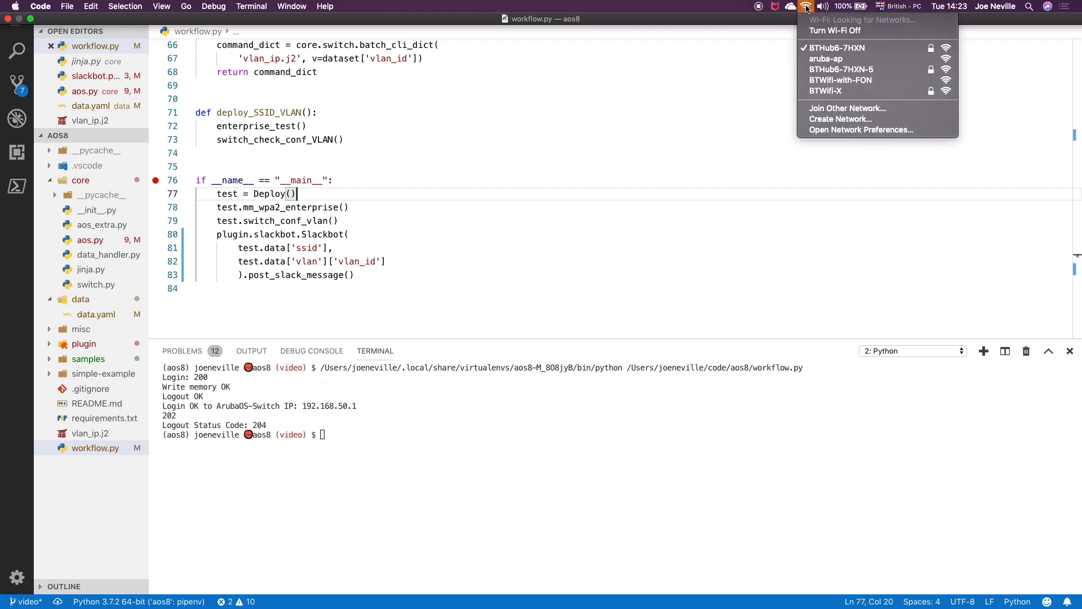
click(804, 5)
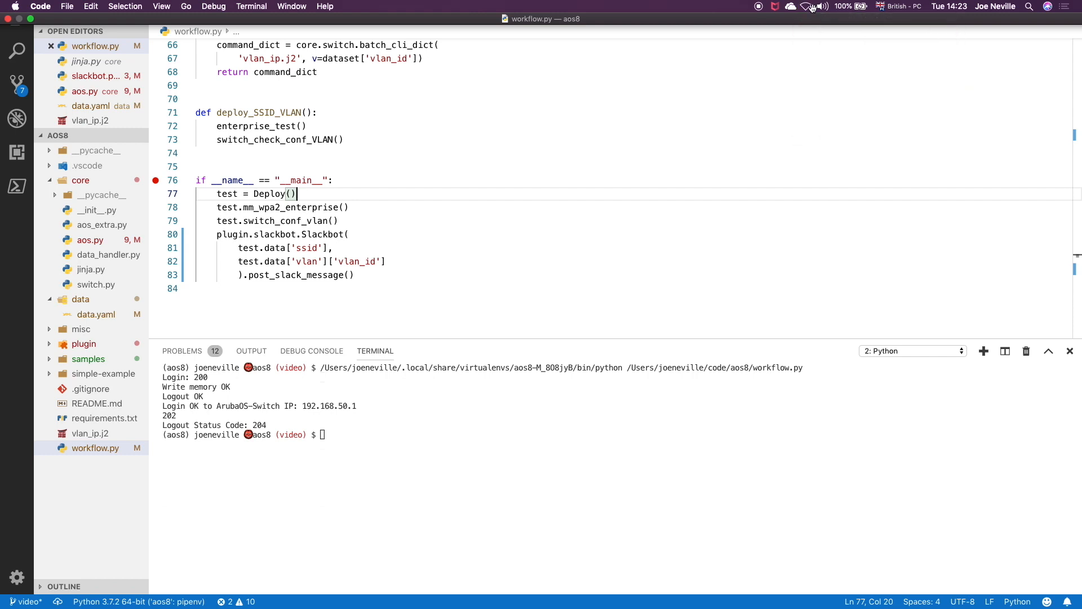
mouse_move(822, 32)
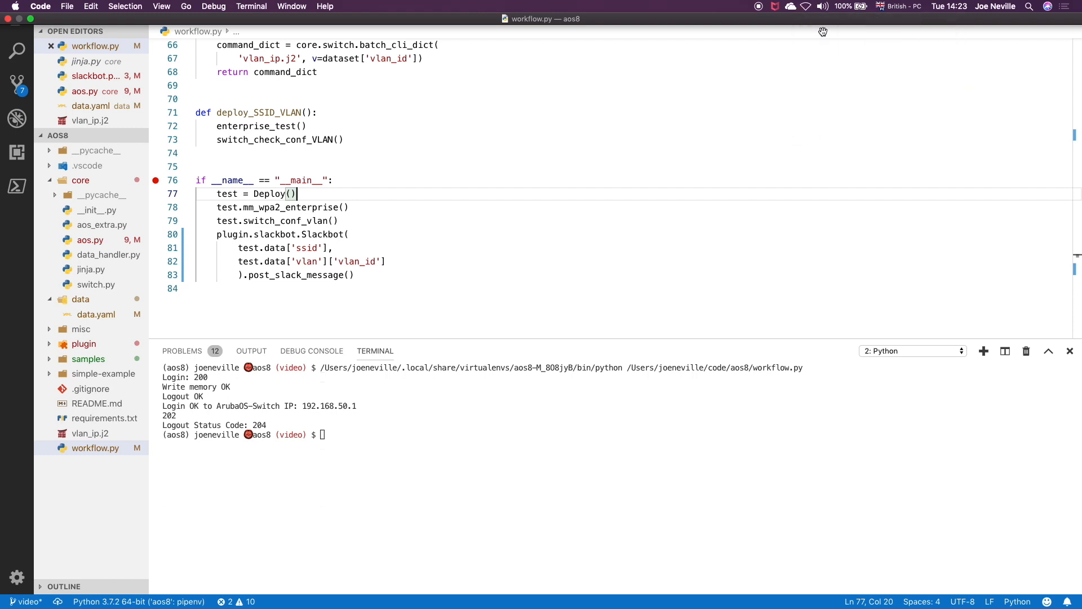
mouse_move(809, 65)
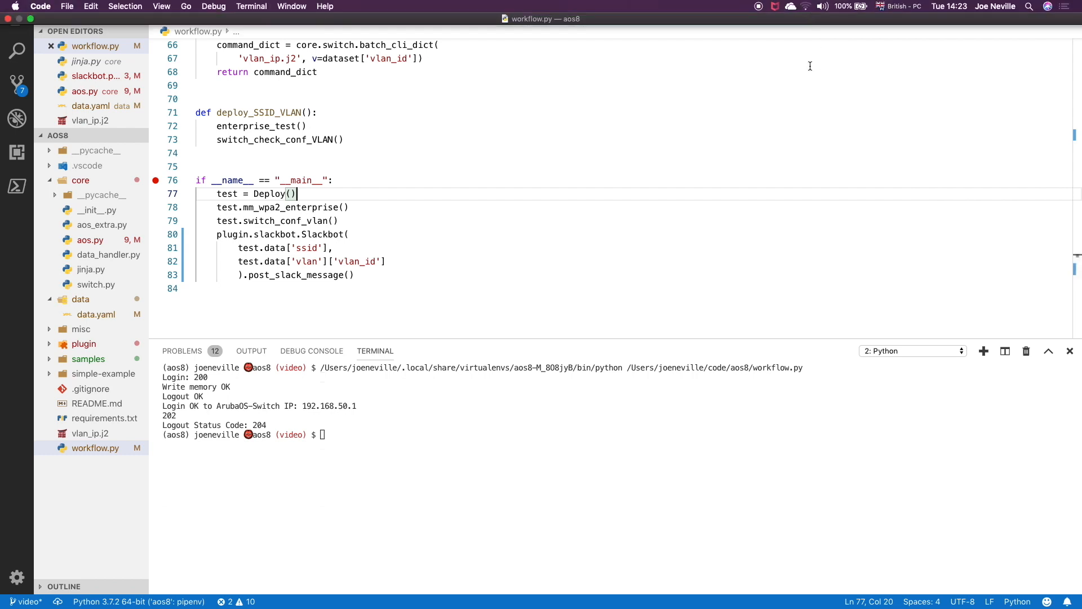
mouse_move(806, 5)
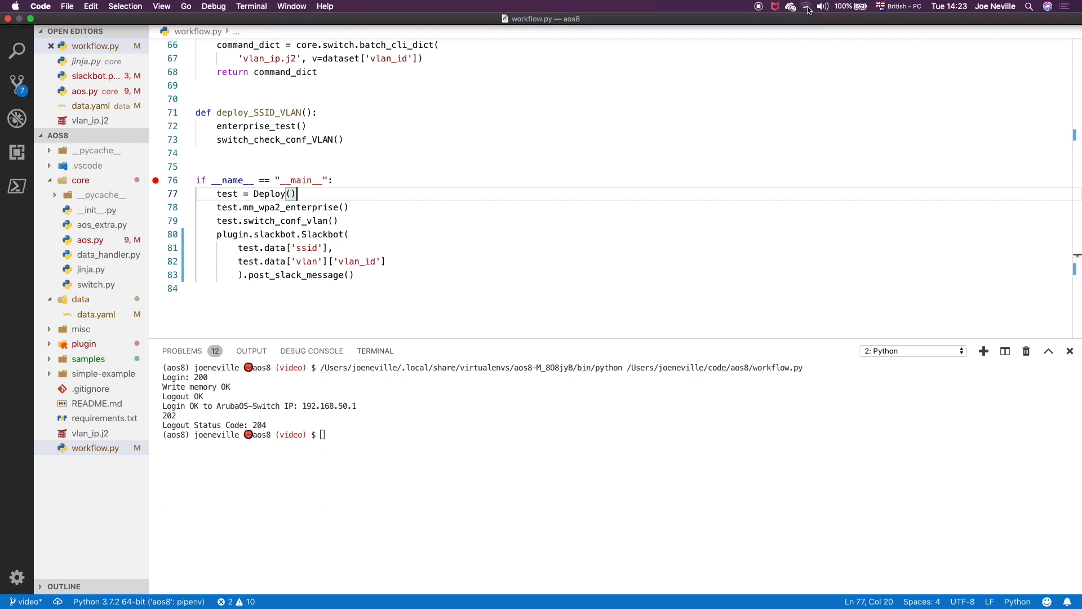
click(805, 6)
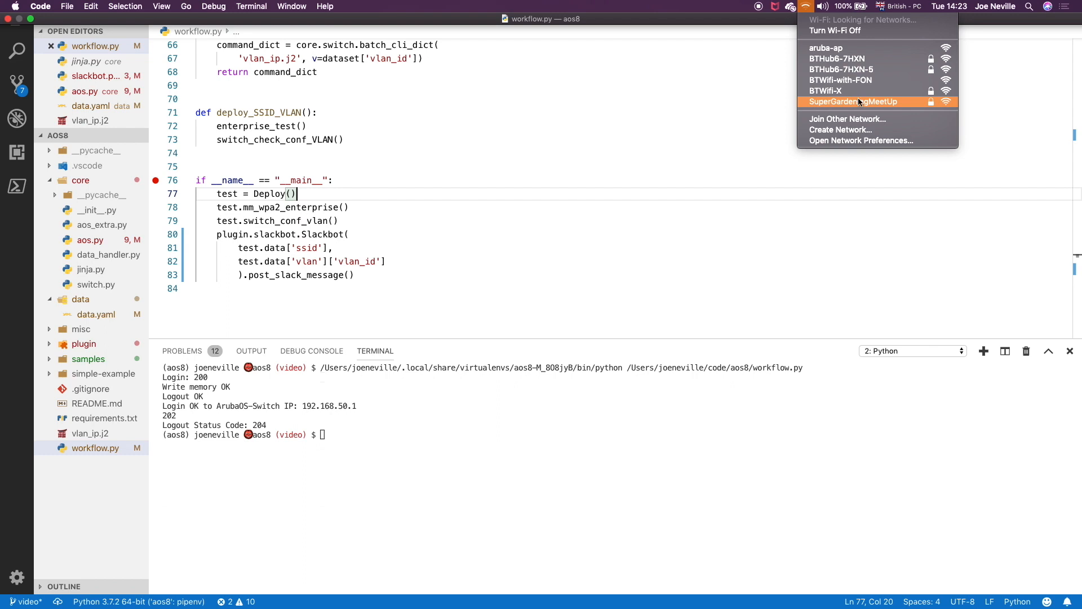
click(859, 101)
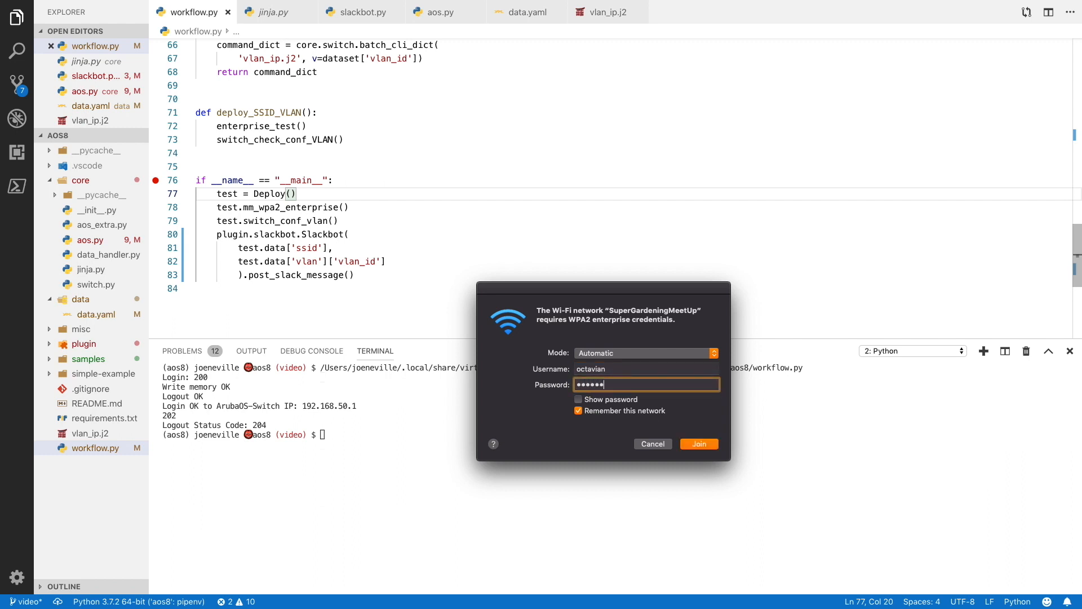
click(699, 444)
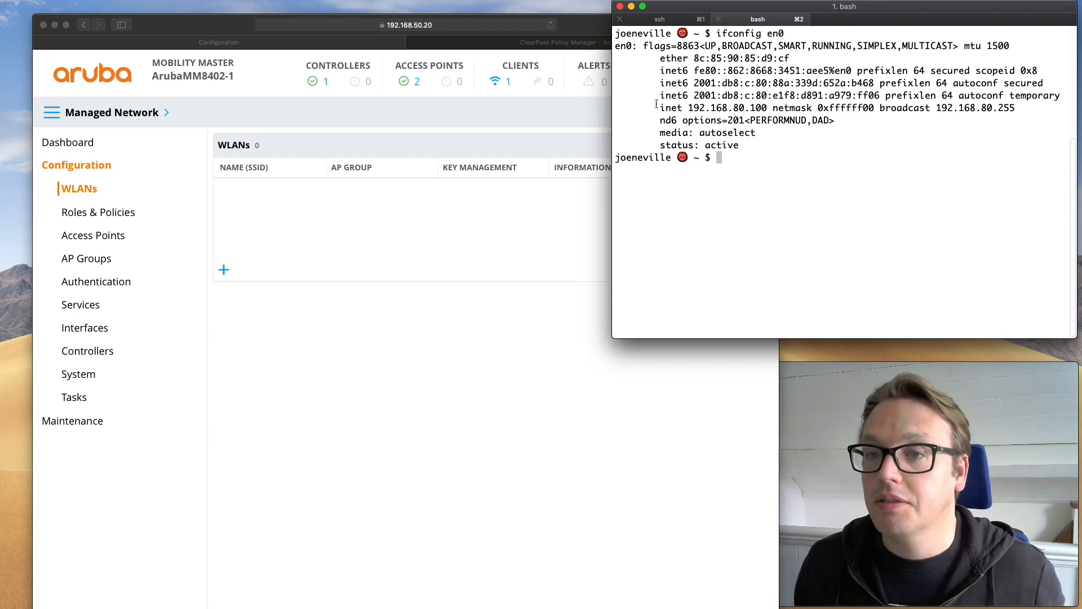
SSH into the 2900 switch as admin at its 192.168. address.
double_click(729, 109)
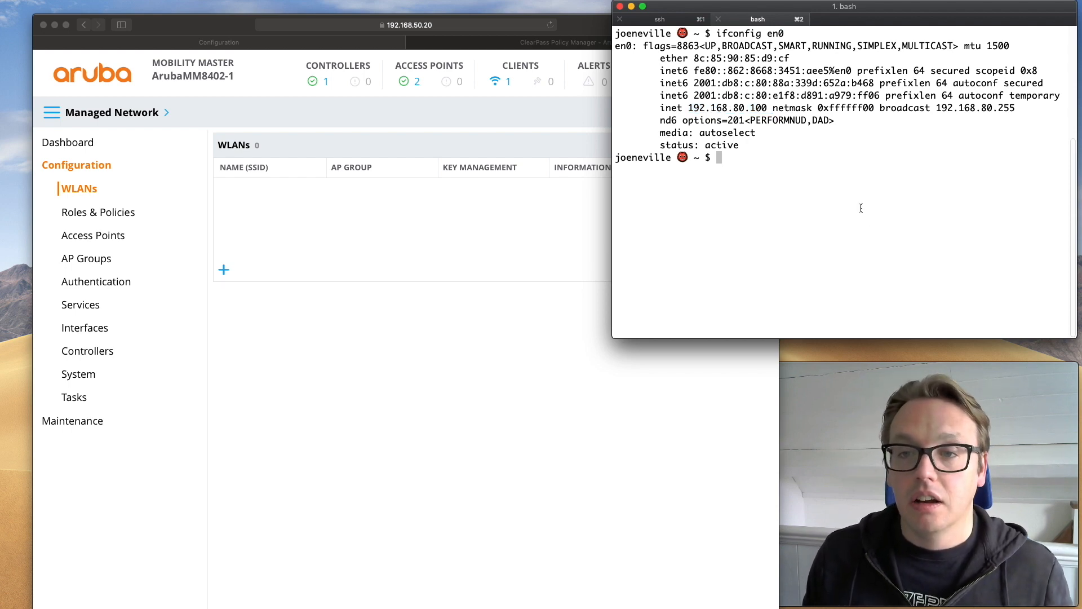
text(ssh)
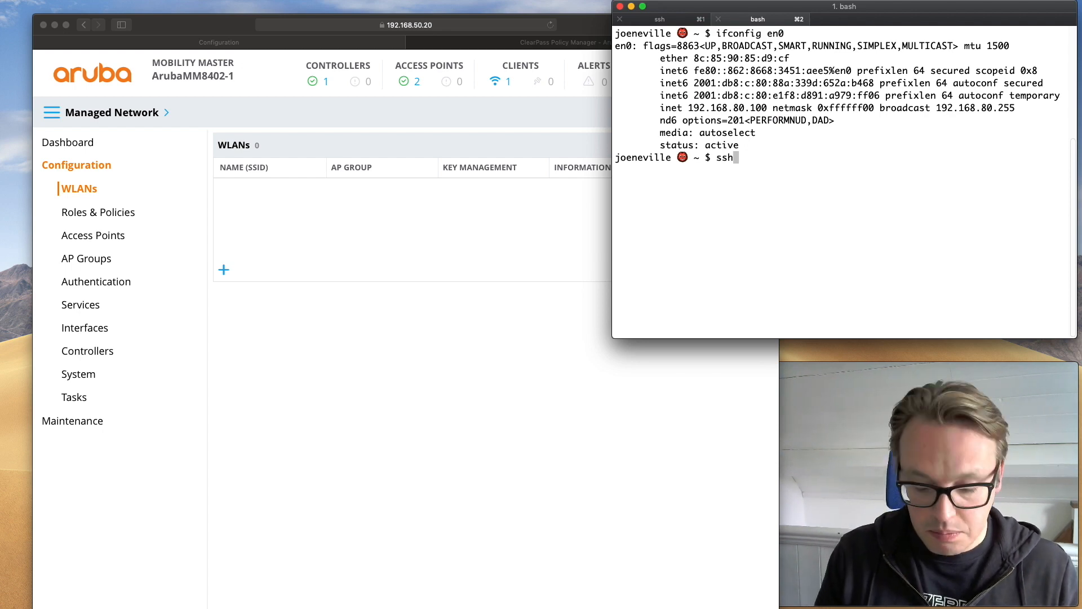
text(admin@)
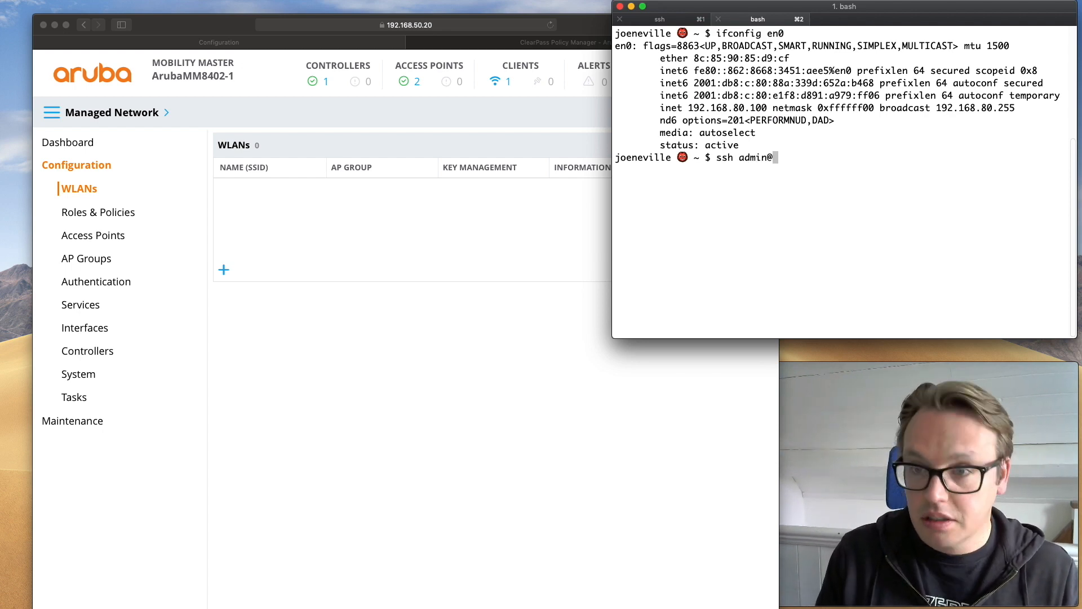
text(192.168.)
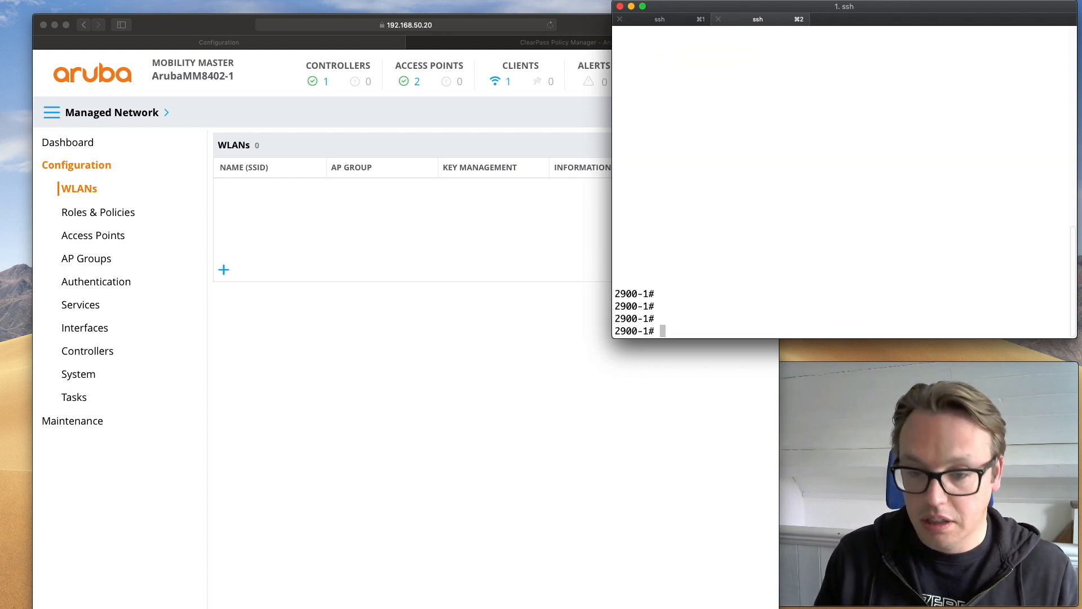
Run 'sh vlan 80' and 'sh r' to confirm ports 3 and 4 tagged and up.
text(sh vlan 80)
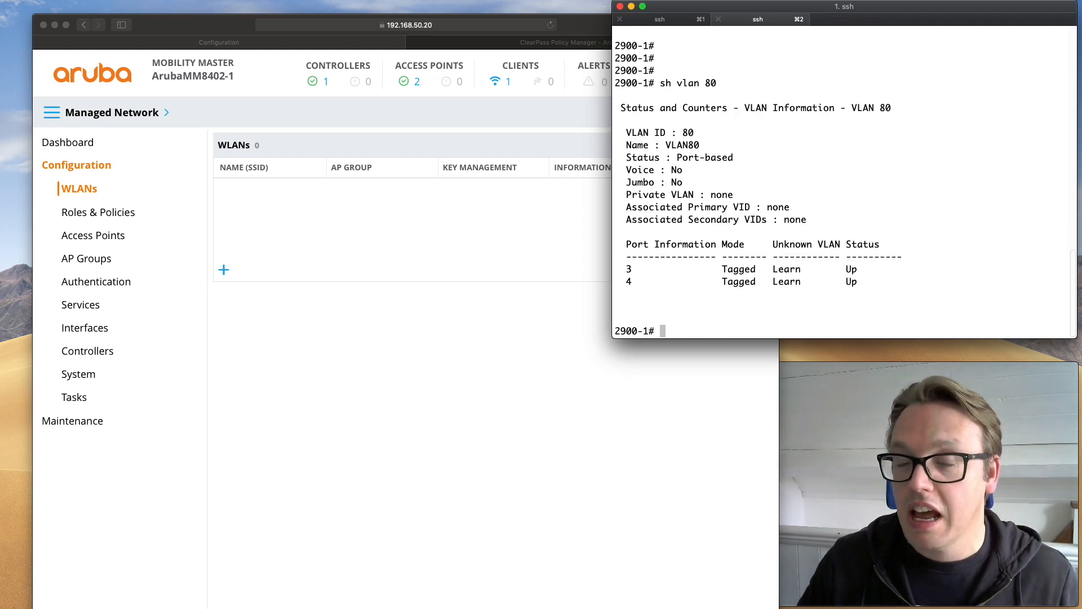
text(sh r)
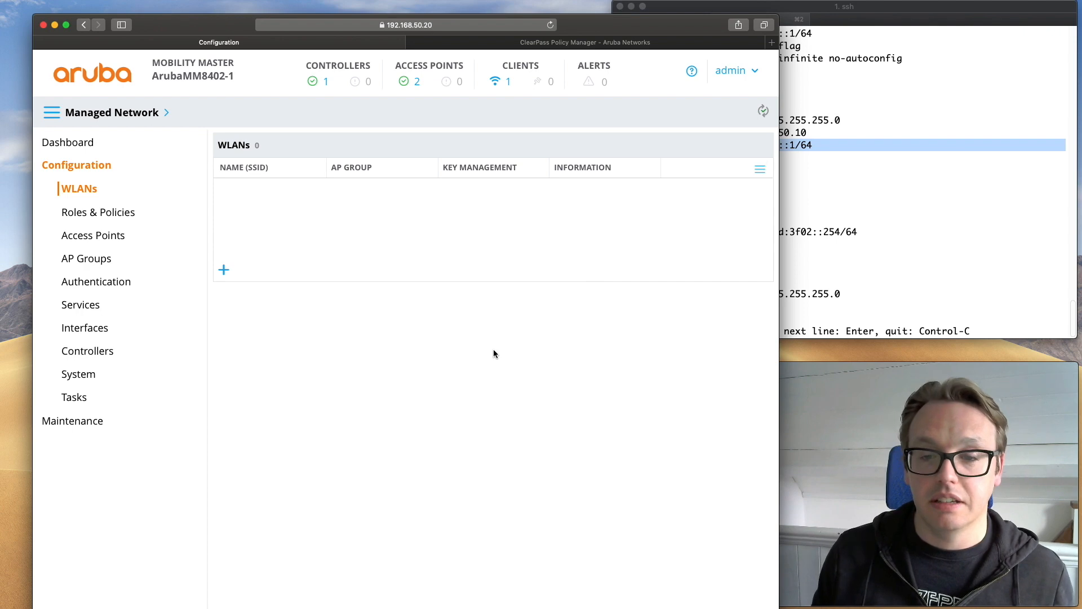
mouse_move(459, 167)
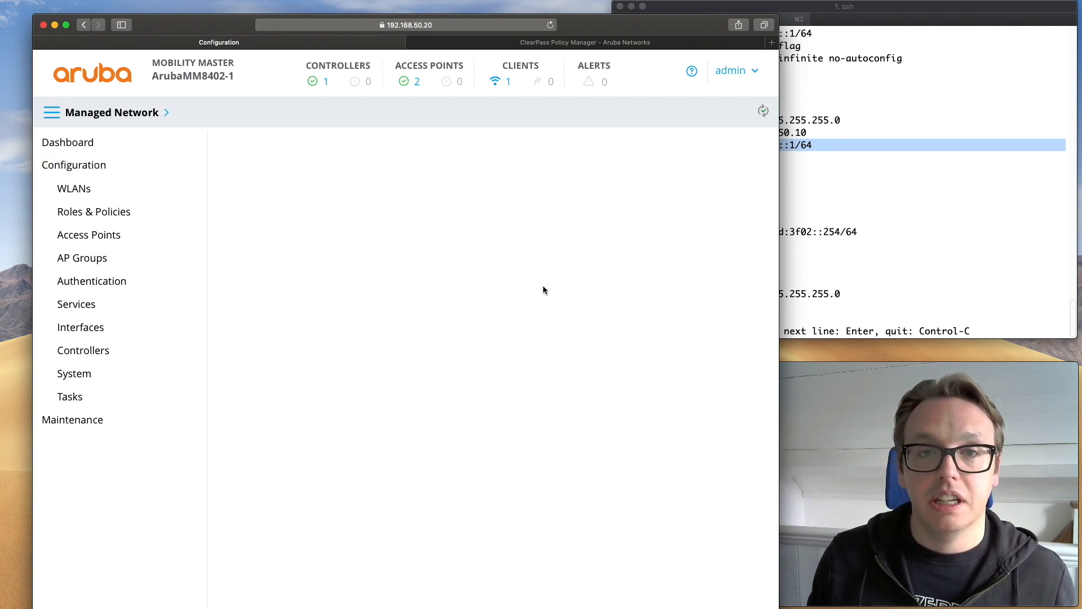
Reload WLANs and check SuperGardeningMeetUp's VLAN 80 and WPA2-Enterprise security with server CP-50.
click(75, 188)
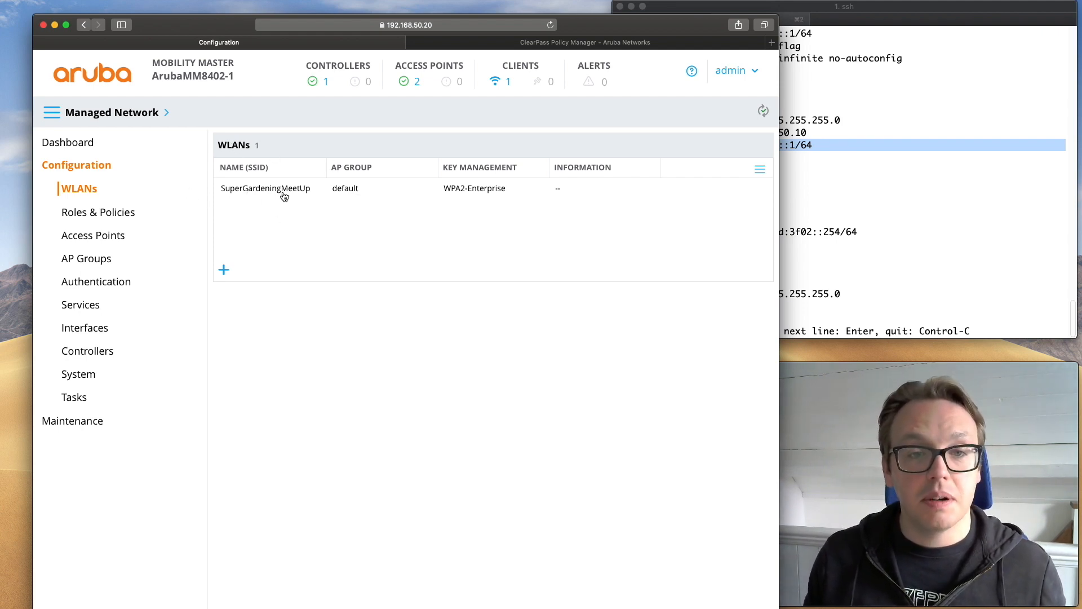
mouse_move(456, 192)
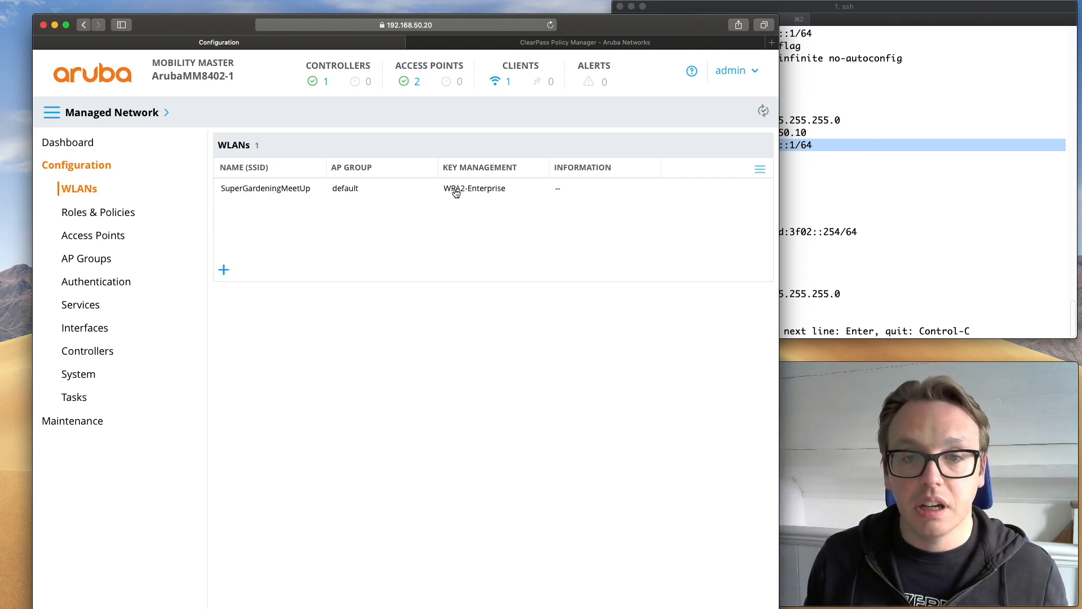
click(454, 188)
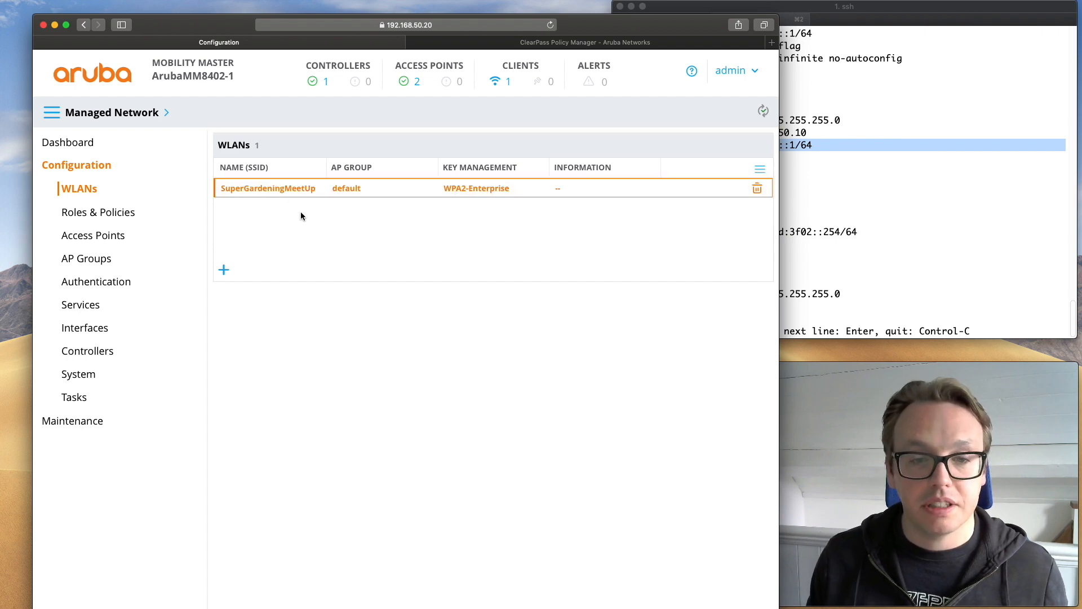
click(268, 187)
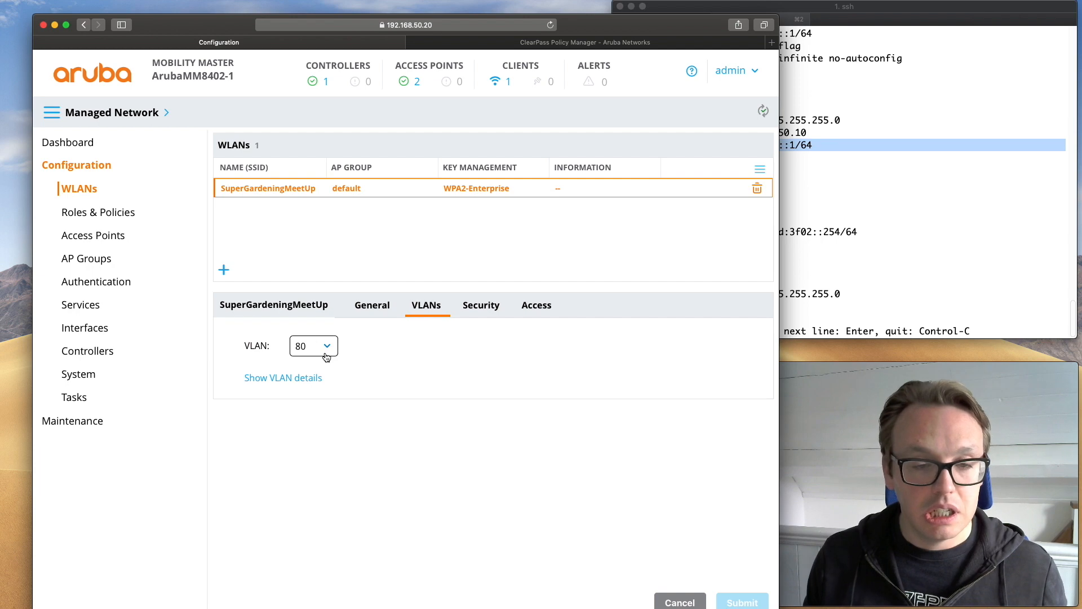
click(480, 304)
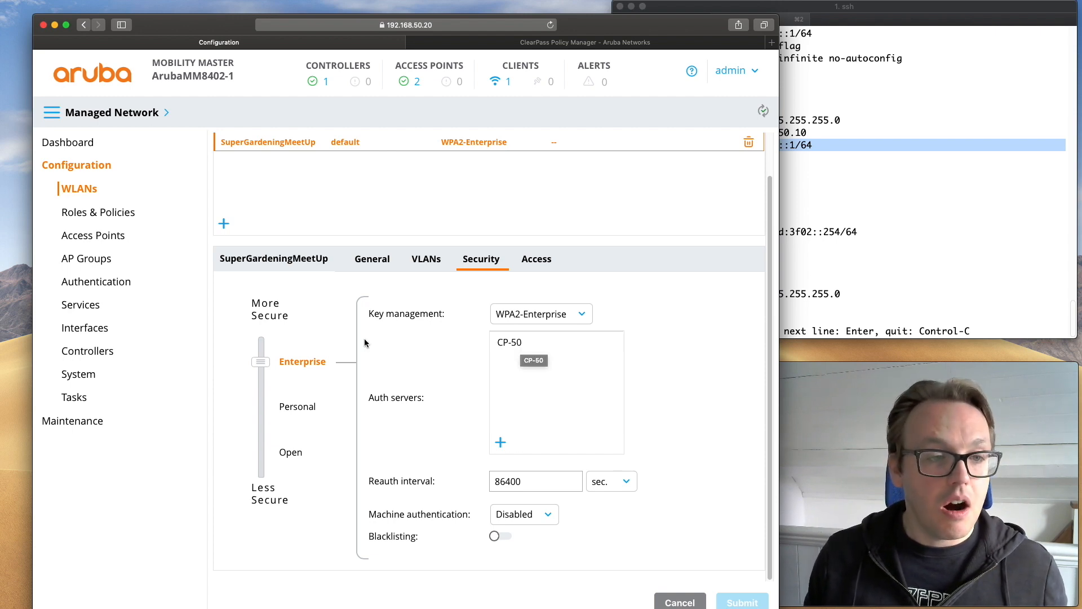
mouse_move(10, 373)
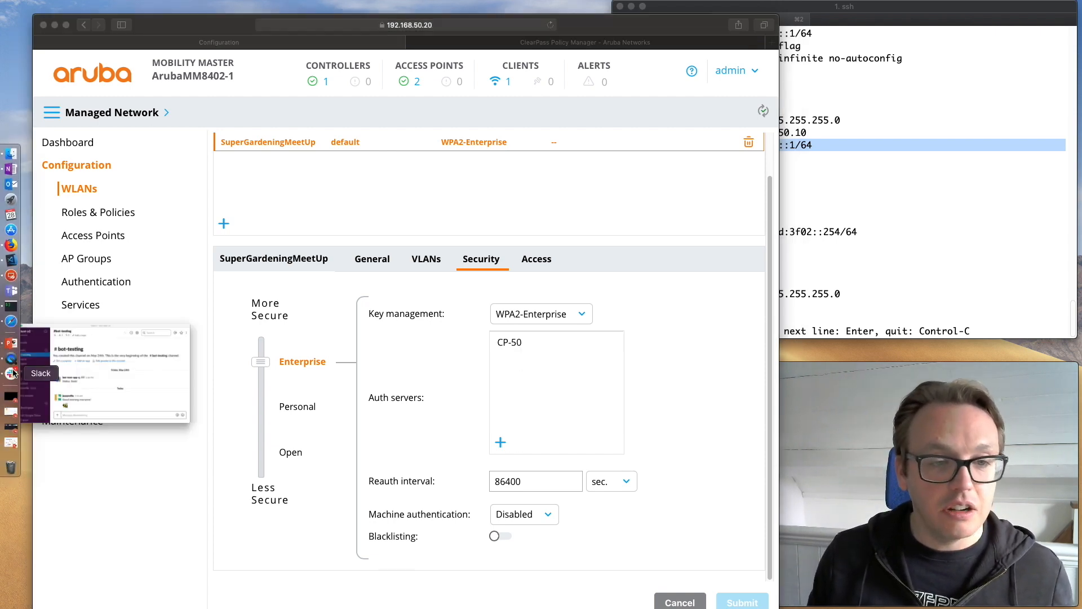
In Slack #bot-testing, highlight VLAN 80 in the bot's SuperGardeningMeetUp announcement.
click(12, 373)
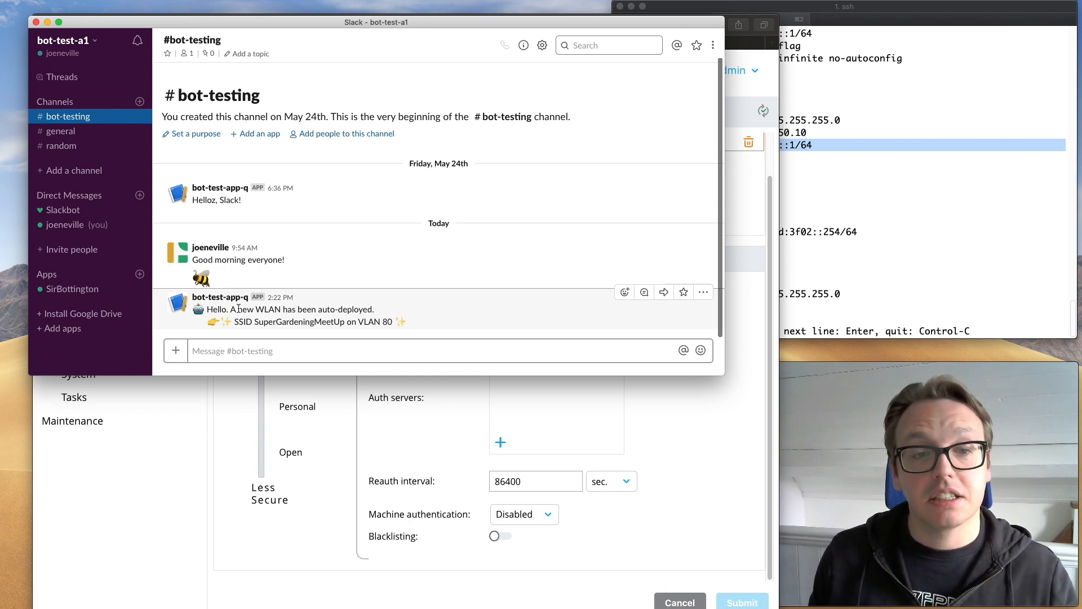
drag(241, 309, 316, 309)
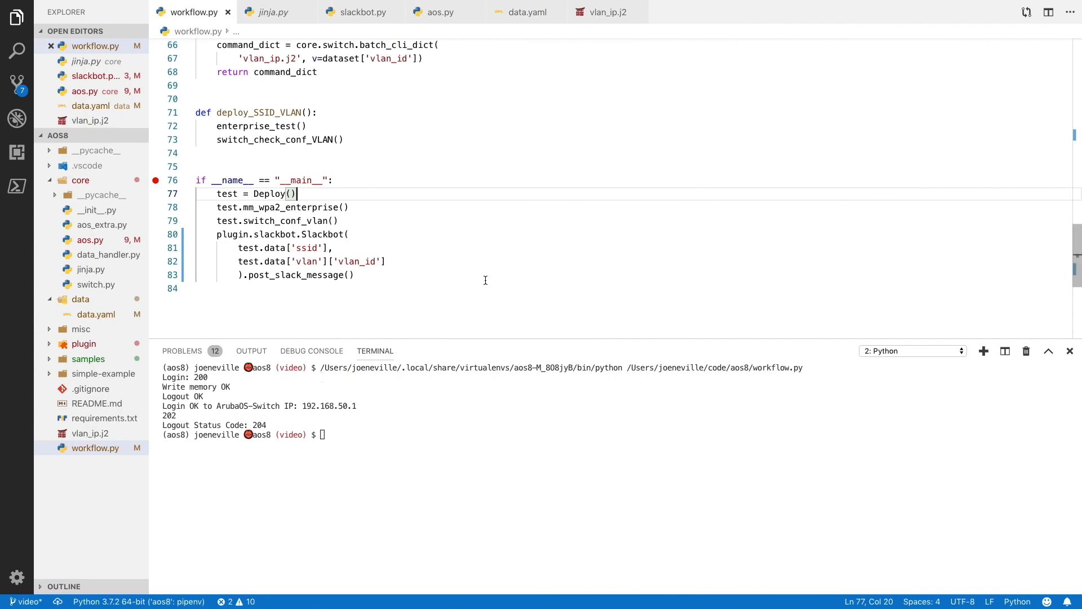
In data.yaml, replace the ssid_name SuperGardeningMeetUp with ExtremeKnittingSuperConf2020.
click(523, 12)
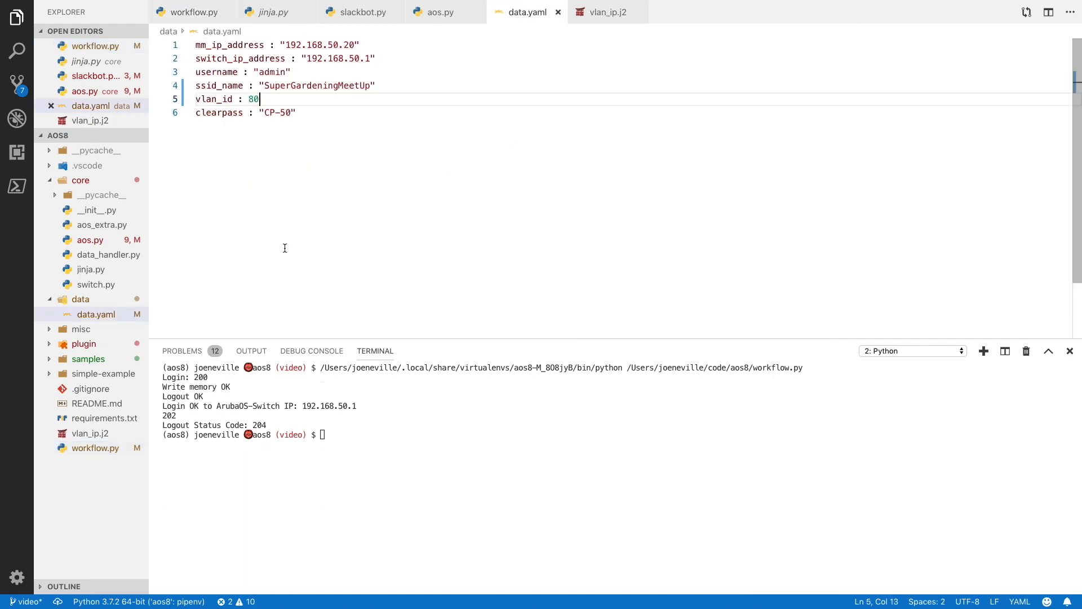
double_click(315, 86)
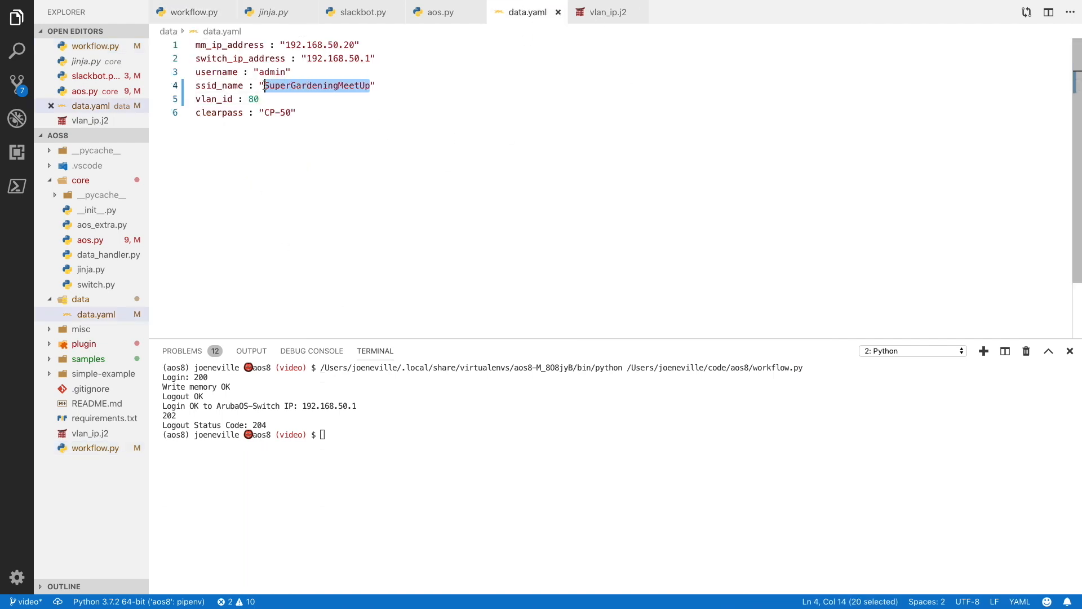
text(Extreme")
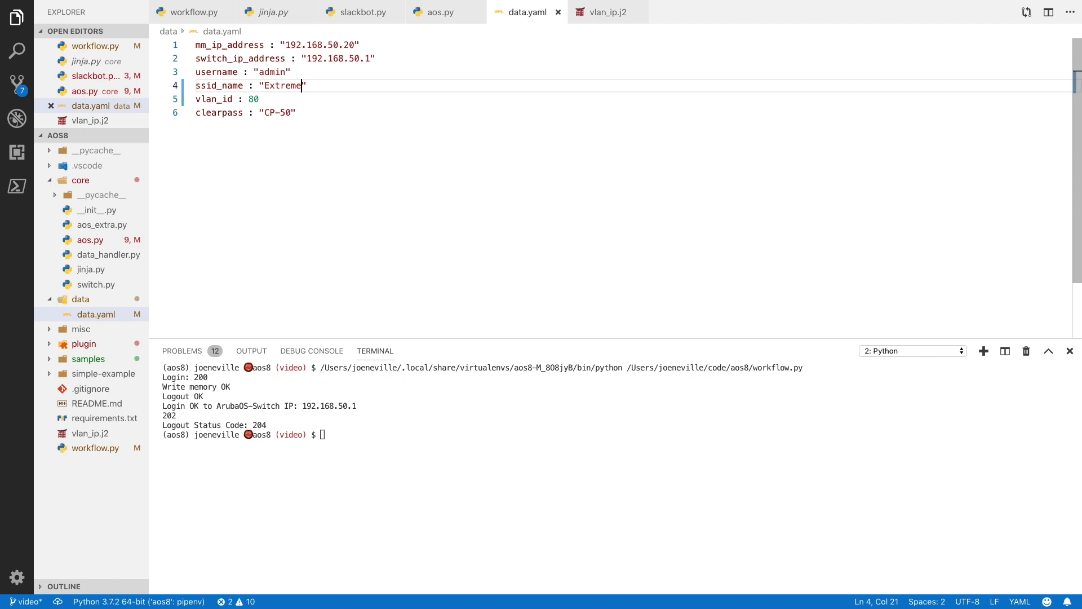
text(Knitting)
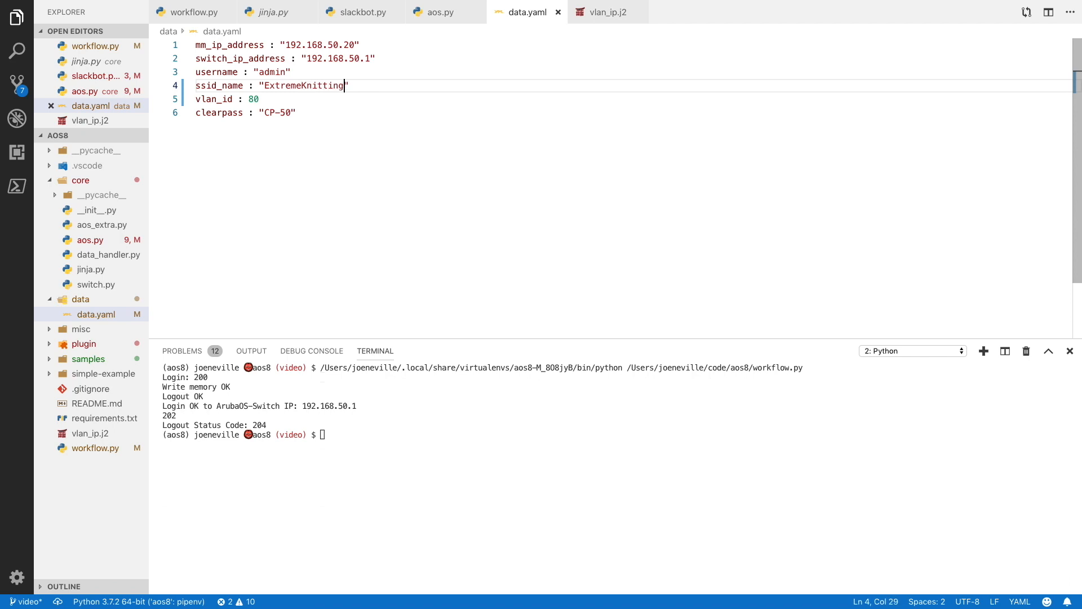
text(Super)
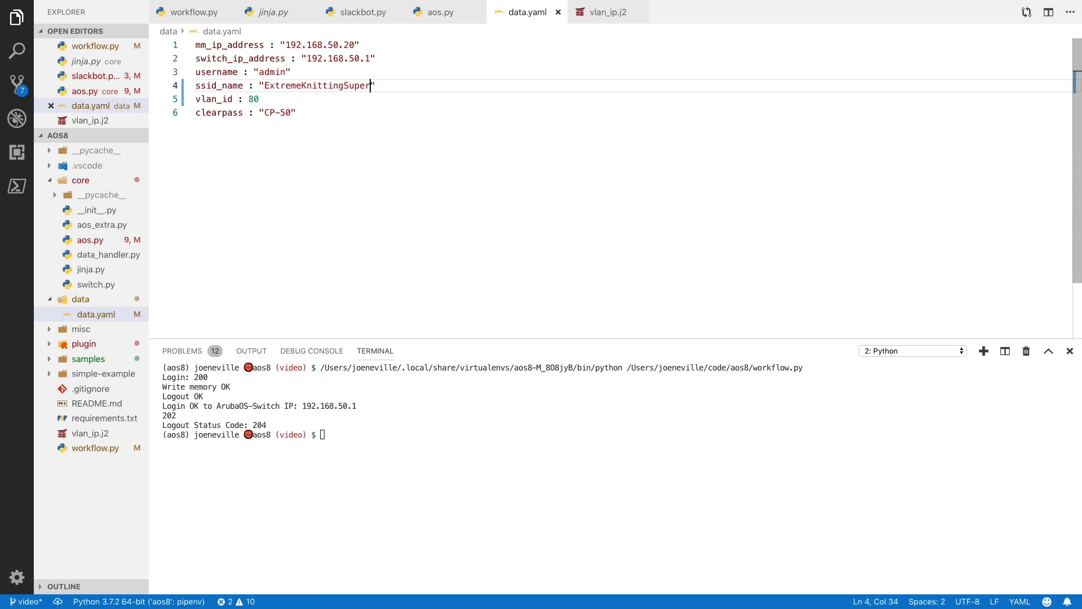
text(Conf)
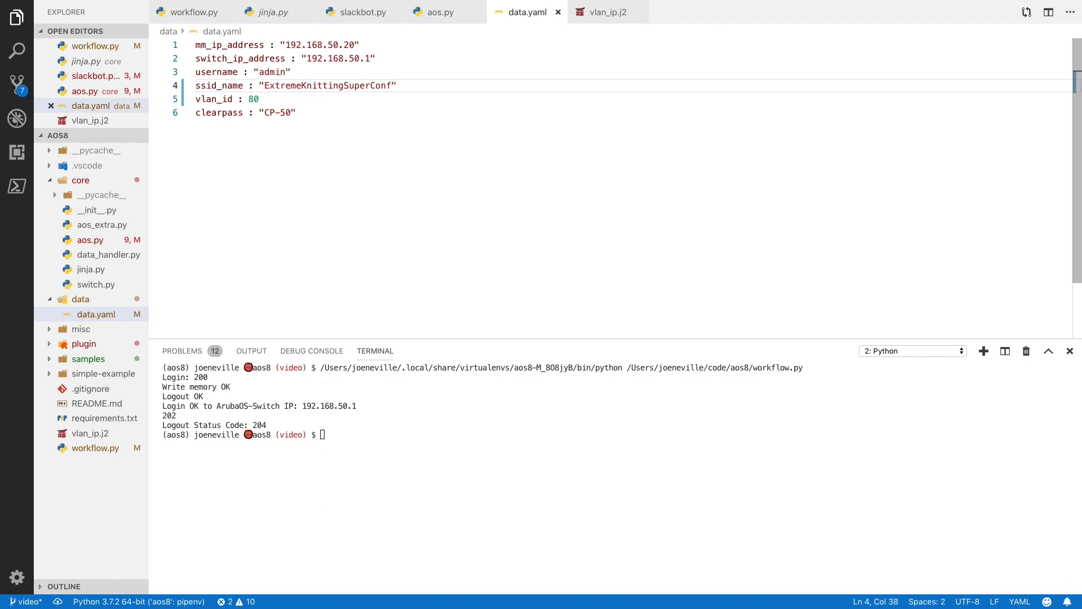
text(2020)
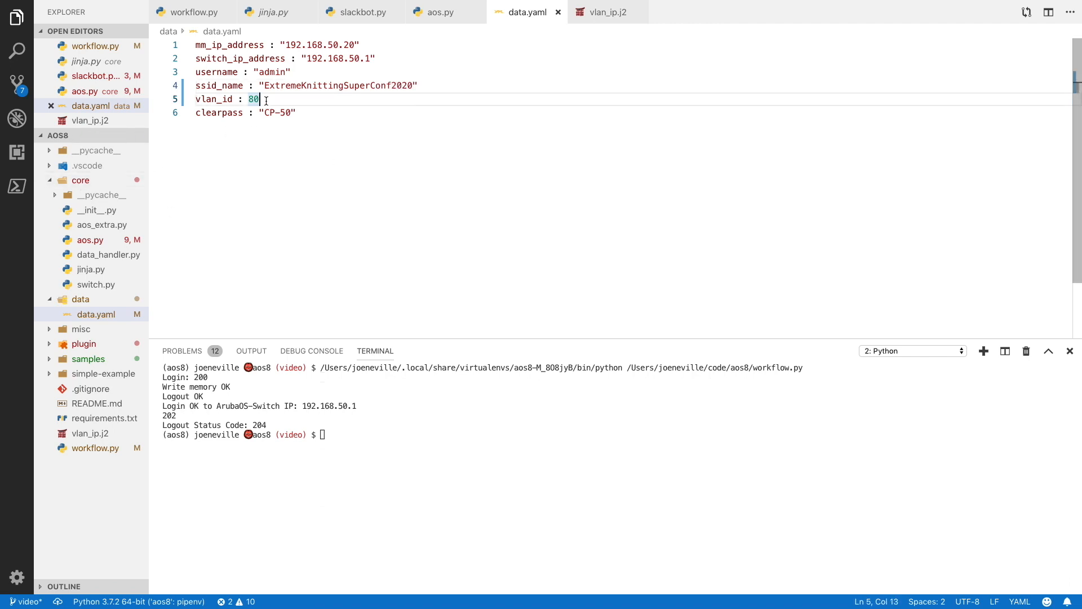
Change vlan_id in data.yaml to 91.
key(Backspace)
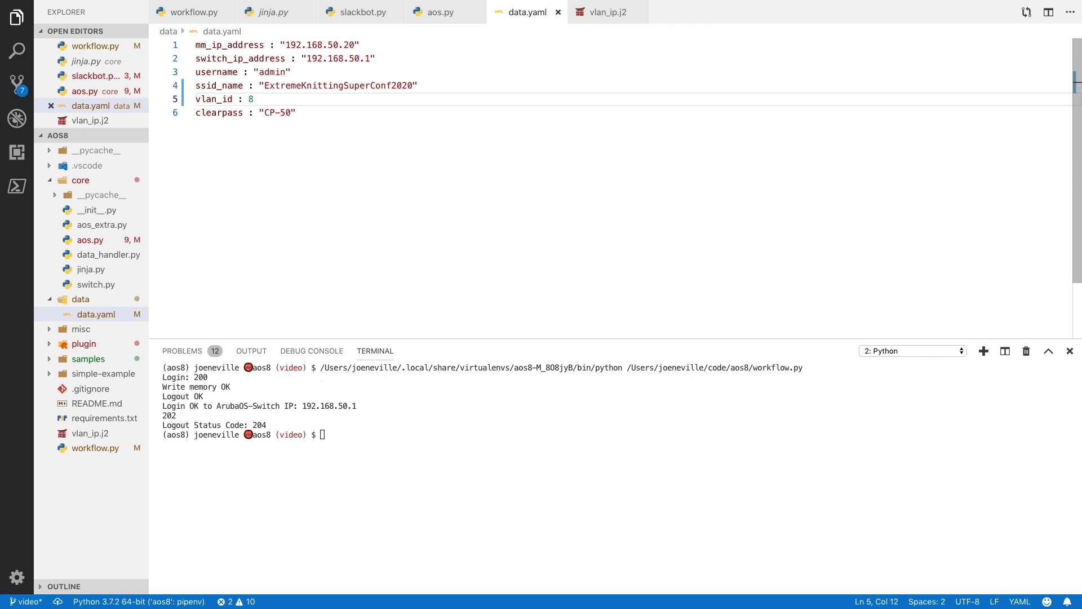
key(Backspace)
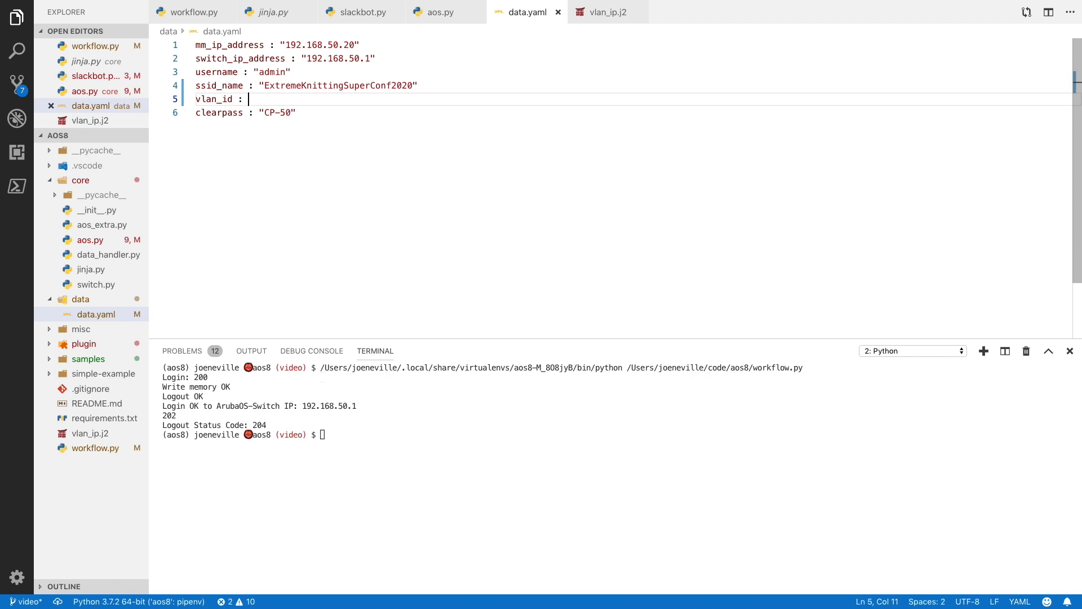
text(91)
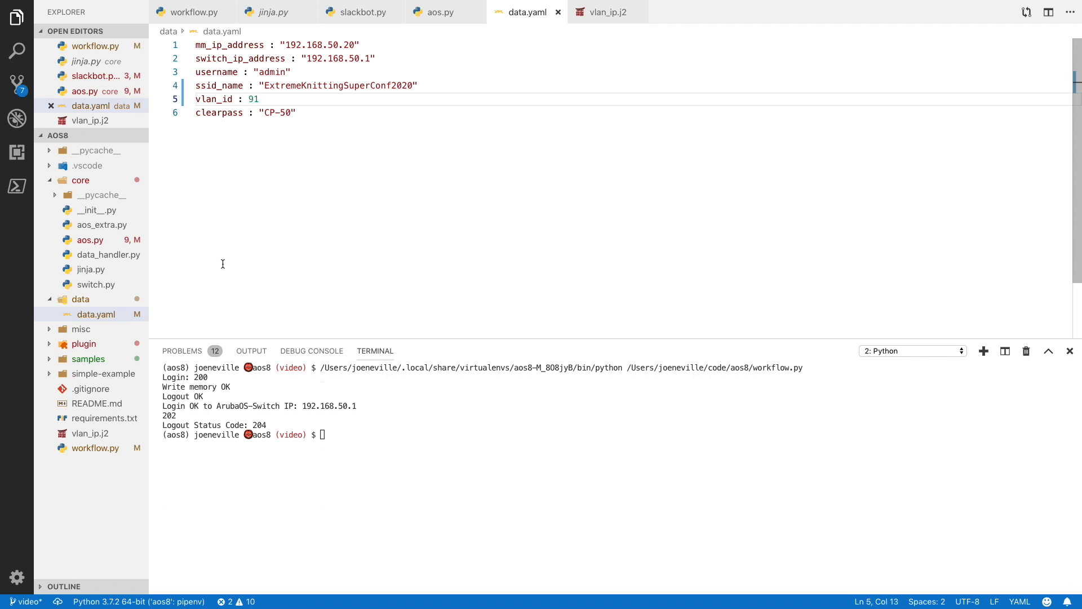
mouse_move(401, 476)
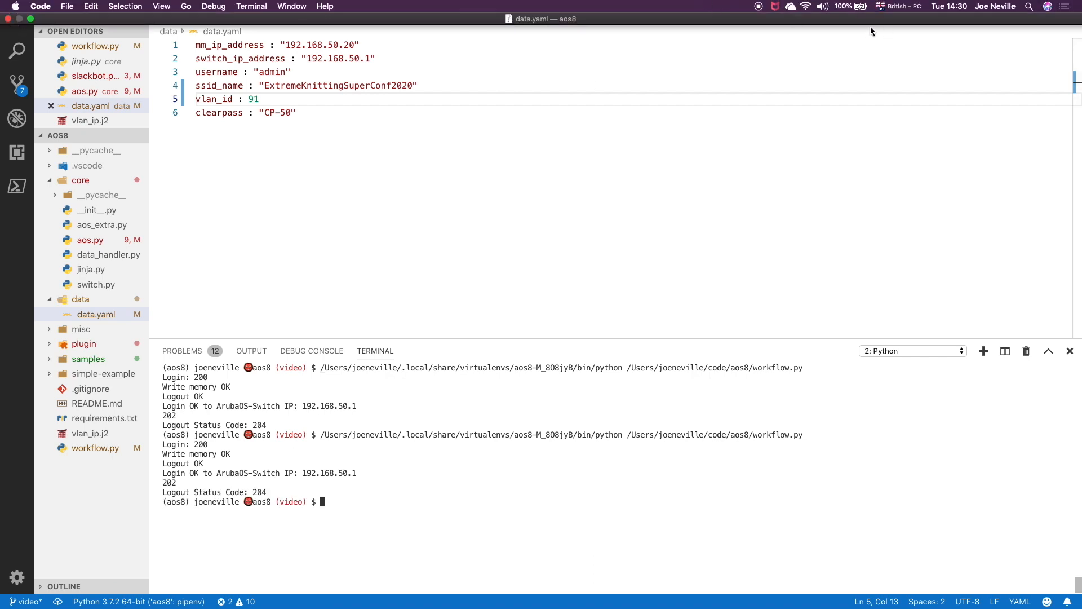
Pick ExtremeKnittingSuperConf2020 from the Wi-Fi menu and enter the 'octa' credentials.
click(806, 5)
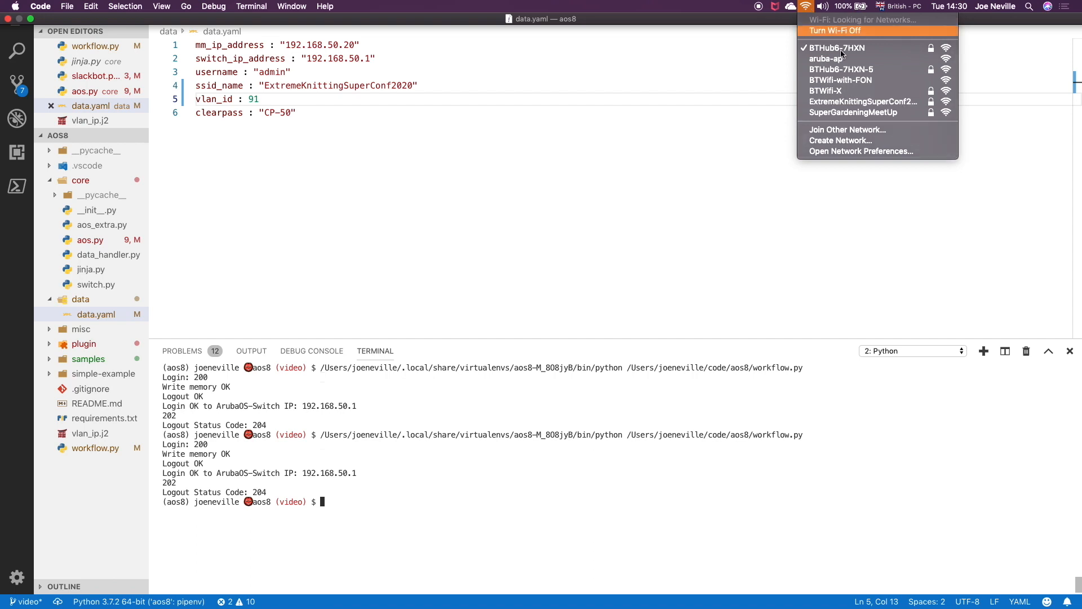
click(863, 102)
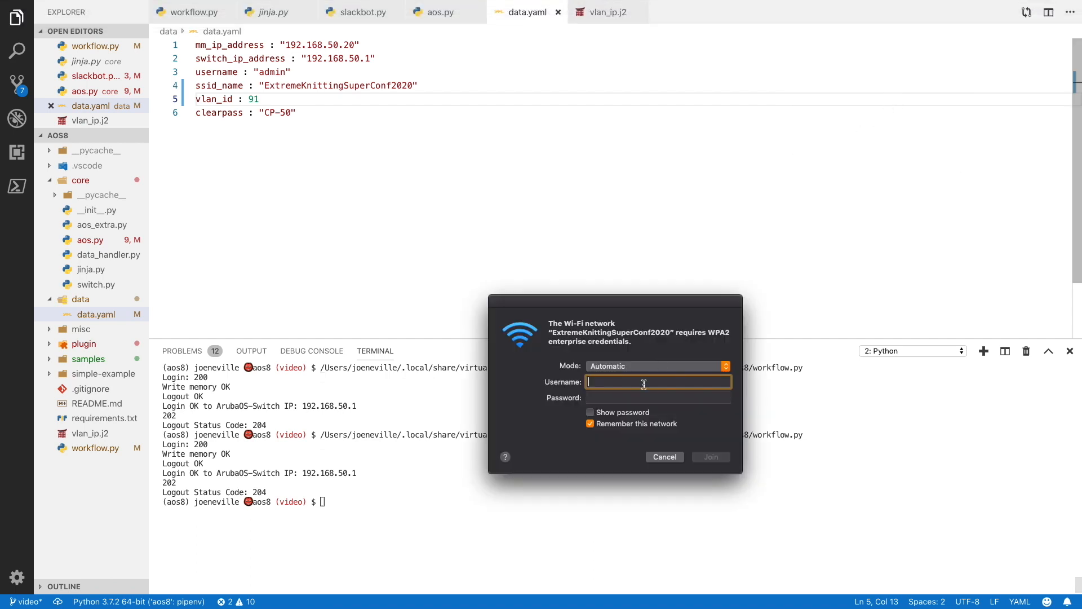
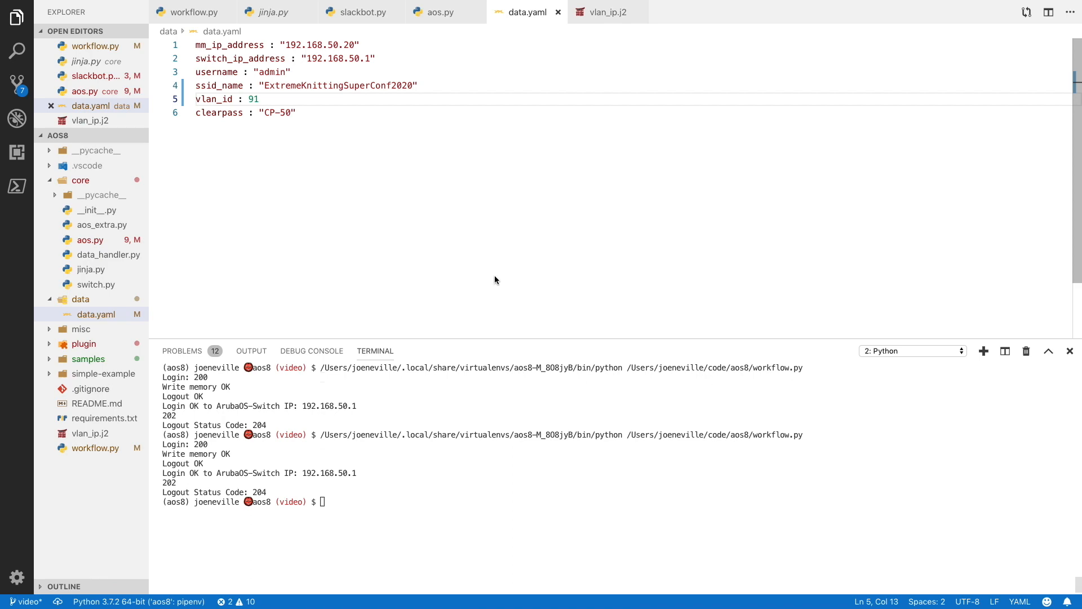
mouse_move(436, 307)
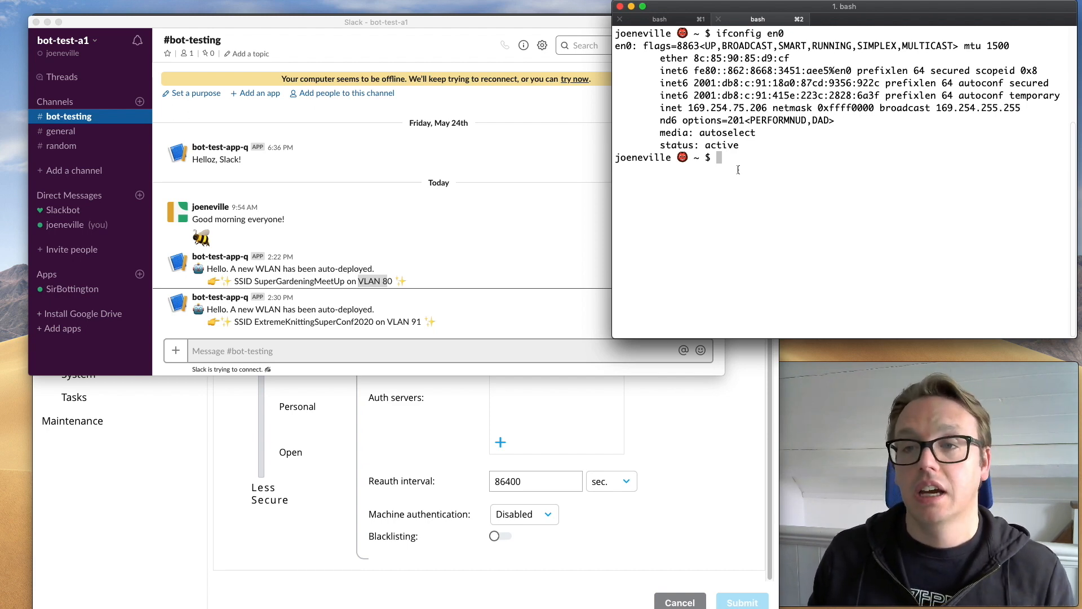
mouse_move(837, 187)
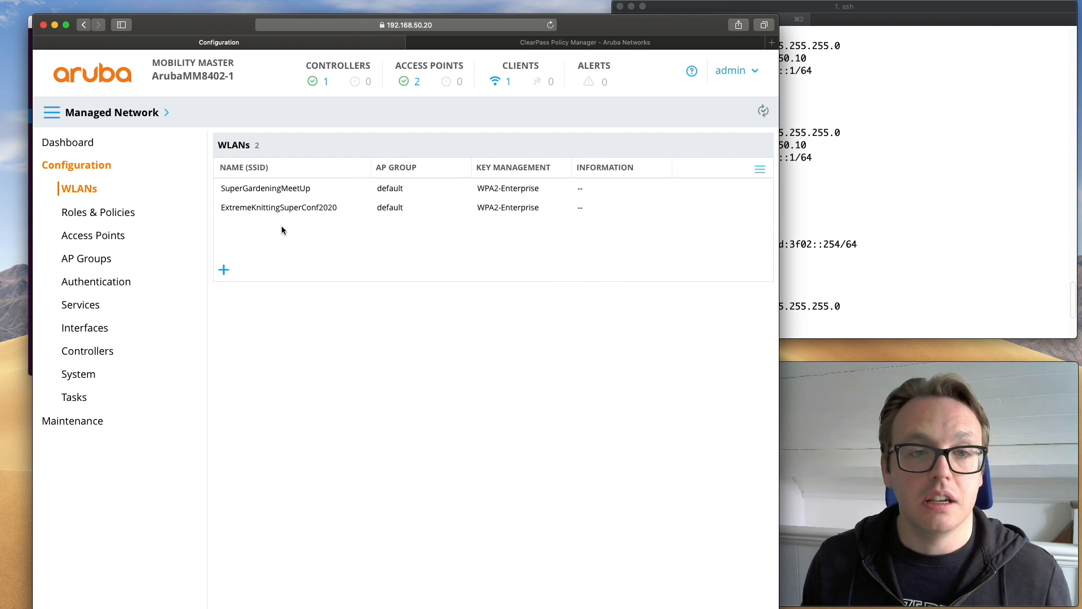
mouse_move(303, 221)
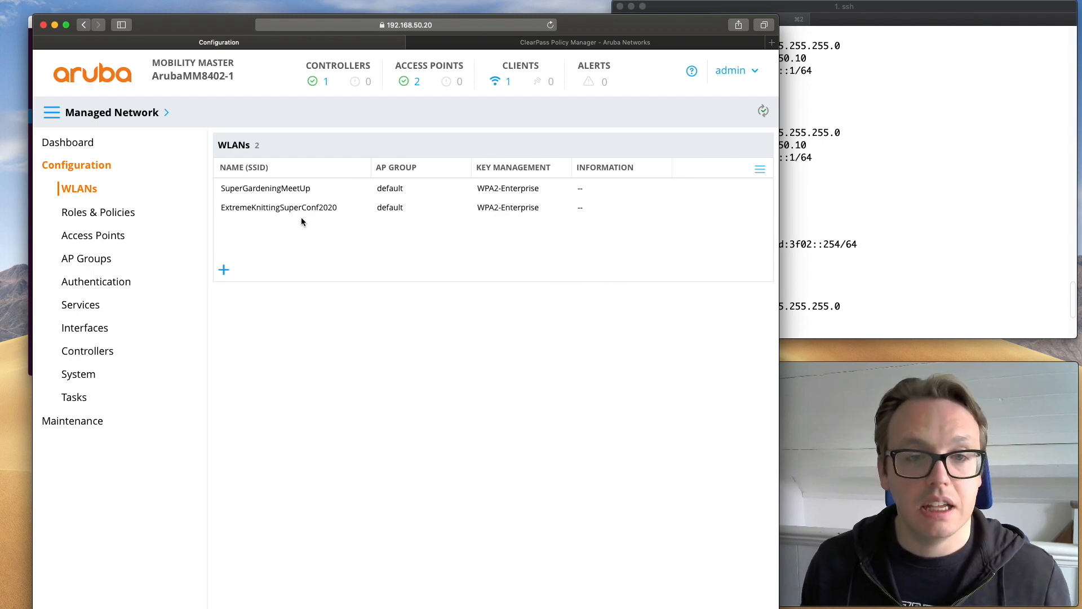
Check ExtremeKnittingSuperConf2020's VLAN 91 and WPA2-Enterprise security details.
click(282, 207)
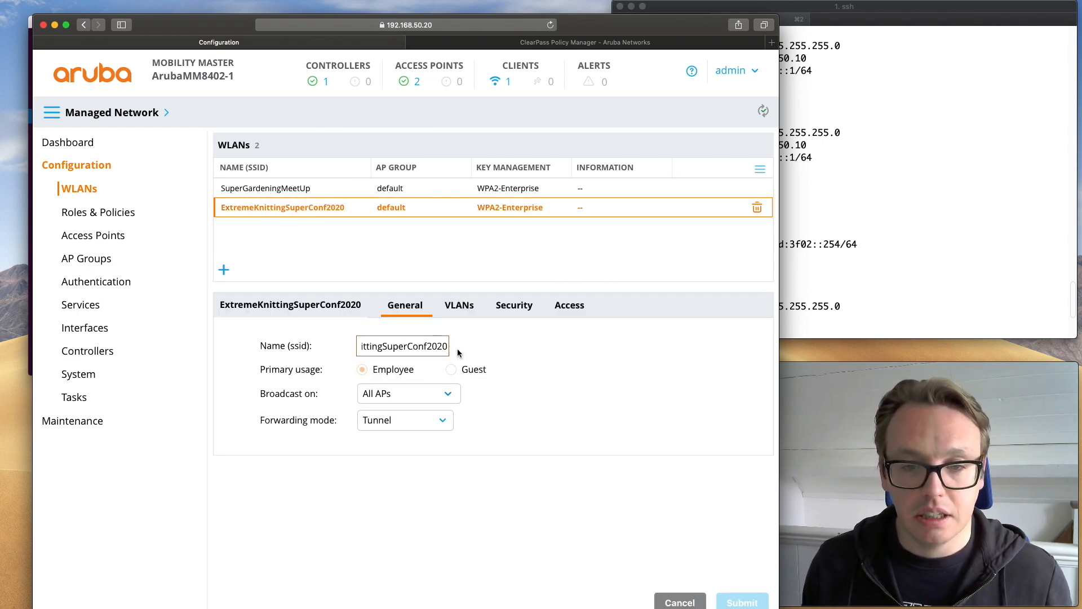
click(458, 304)
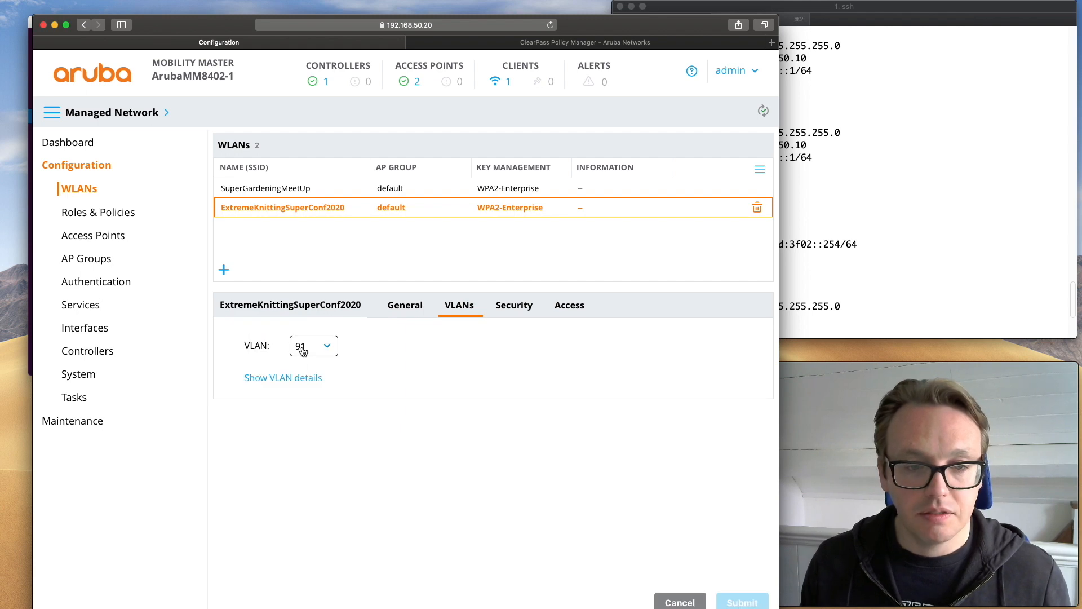
click(514, 304)
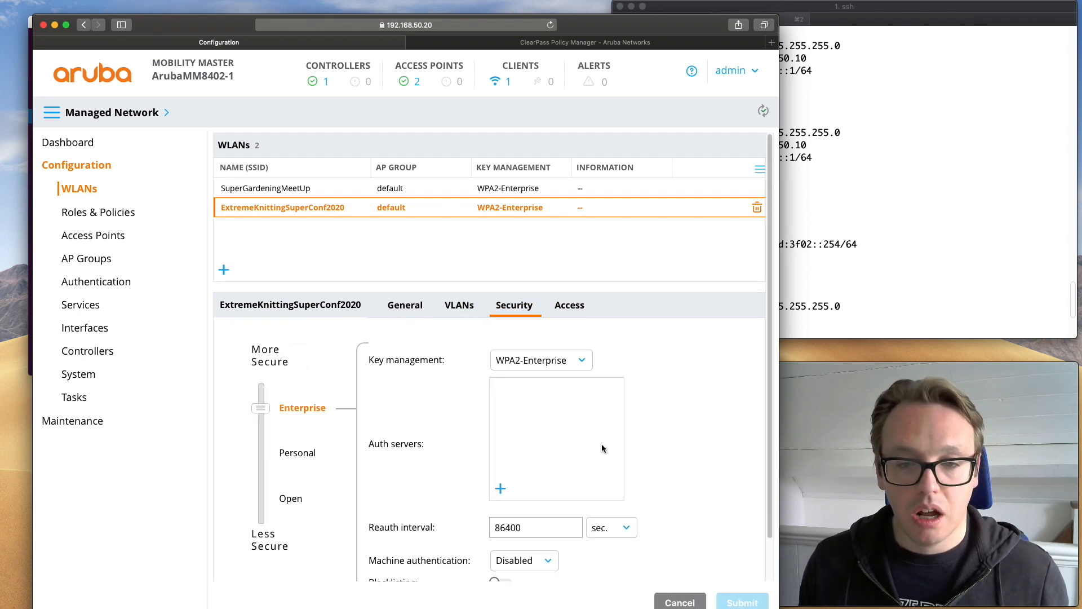